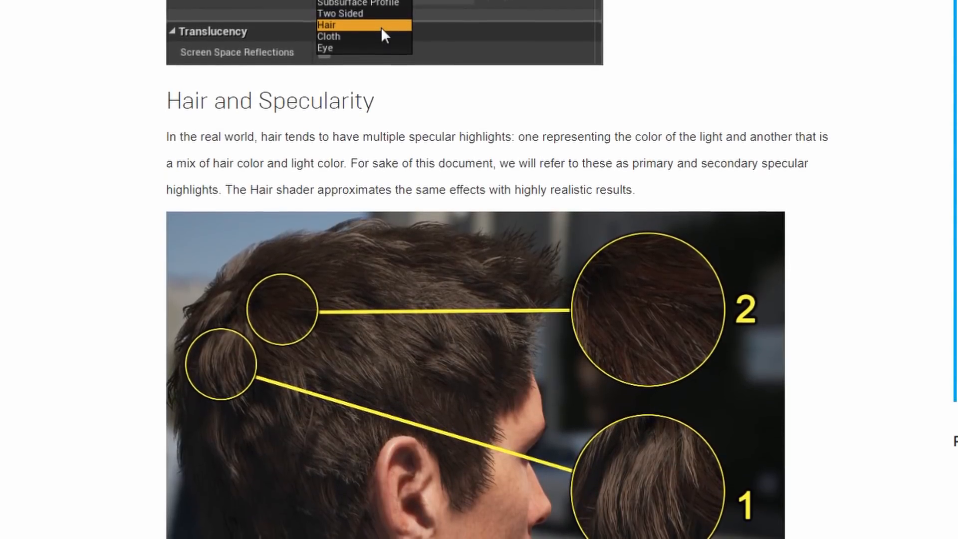
# - Switch editor tabs back to the DirectionalAni_Offset material graph and scroll through it
pyautogui.scroll(-3)
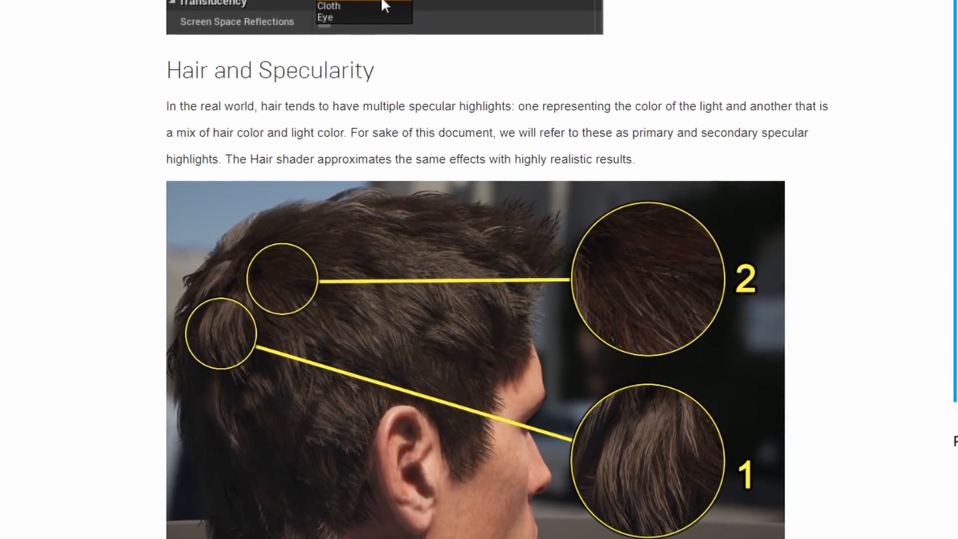
pyautogui.scroll(-3)
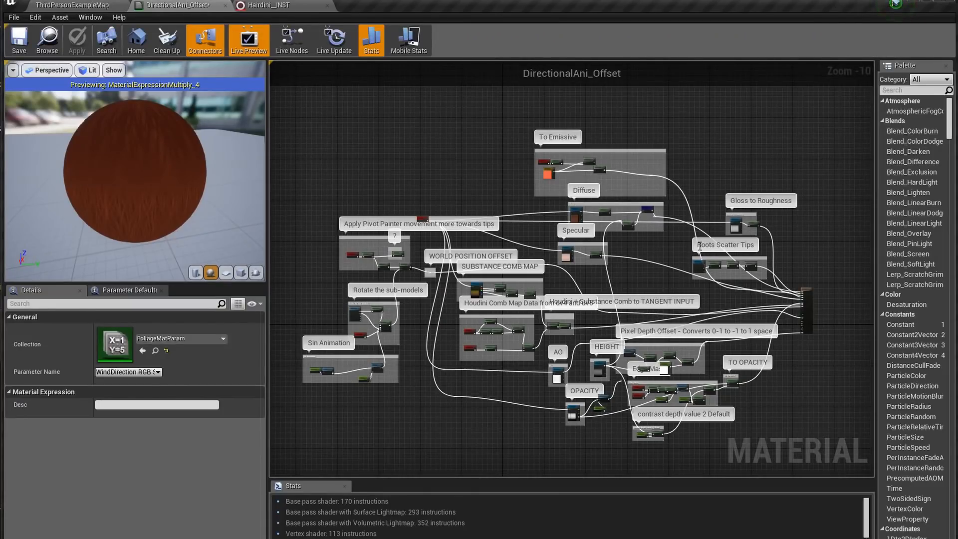
pyautogui.moveTo(671, 255)
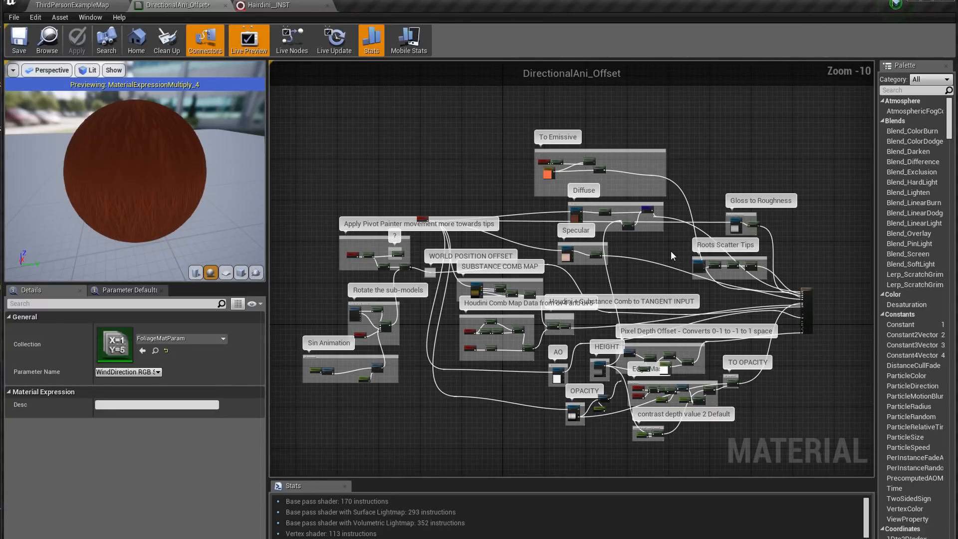
pyautogui.click(270, 5)
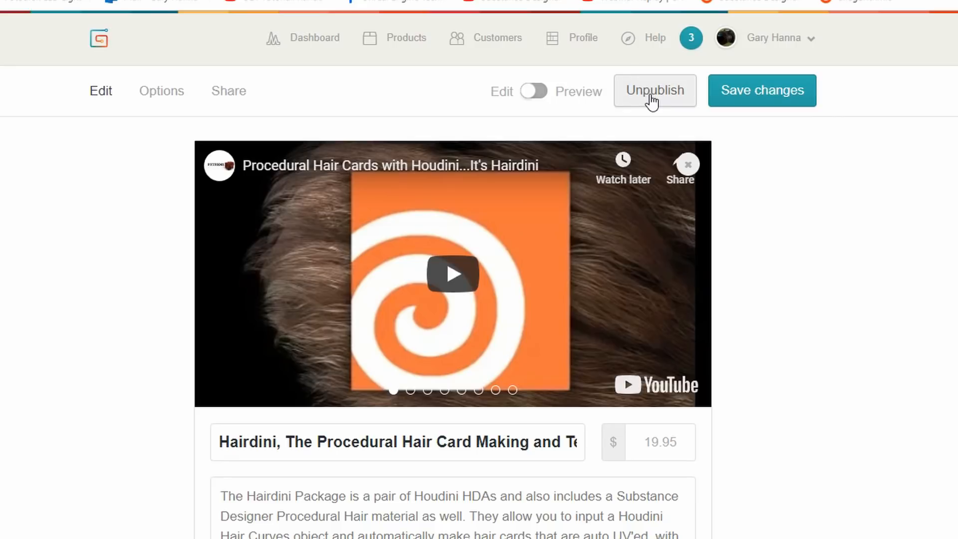
pyautogui.moveTo(668, 85)
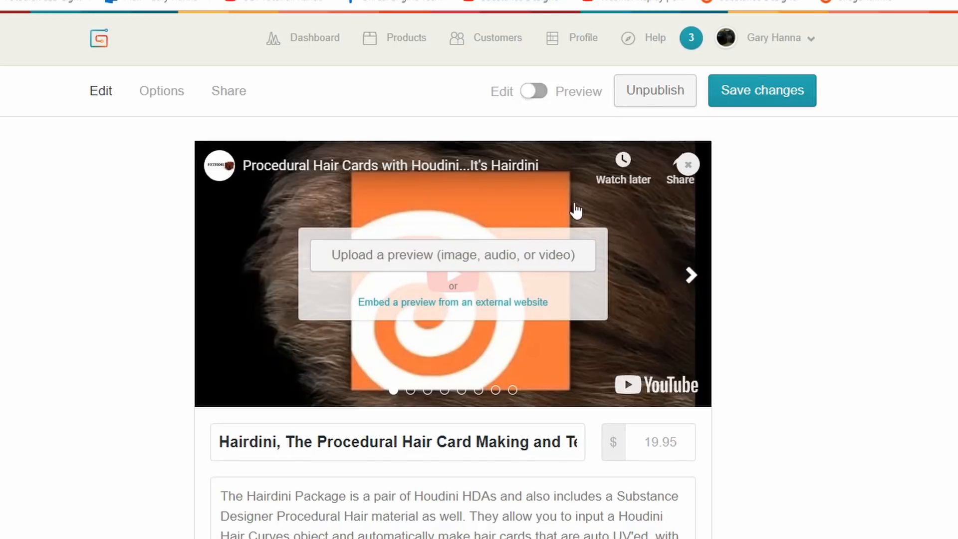
pyautogui.moveTo(457, 224)
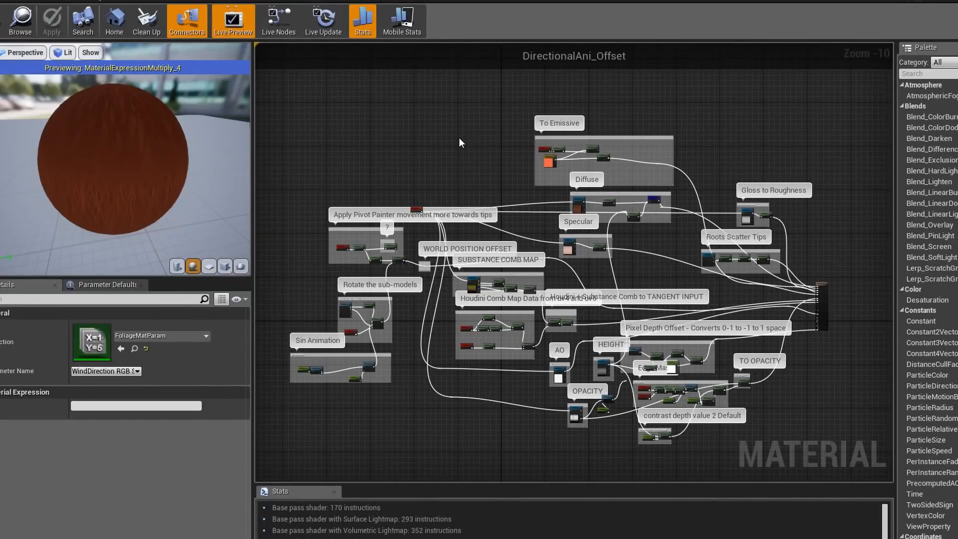
pyautogui.moveTo(756, 159)
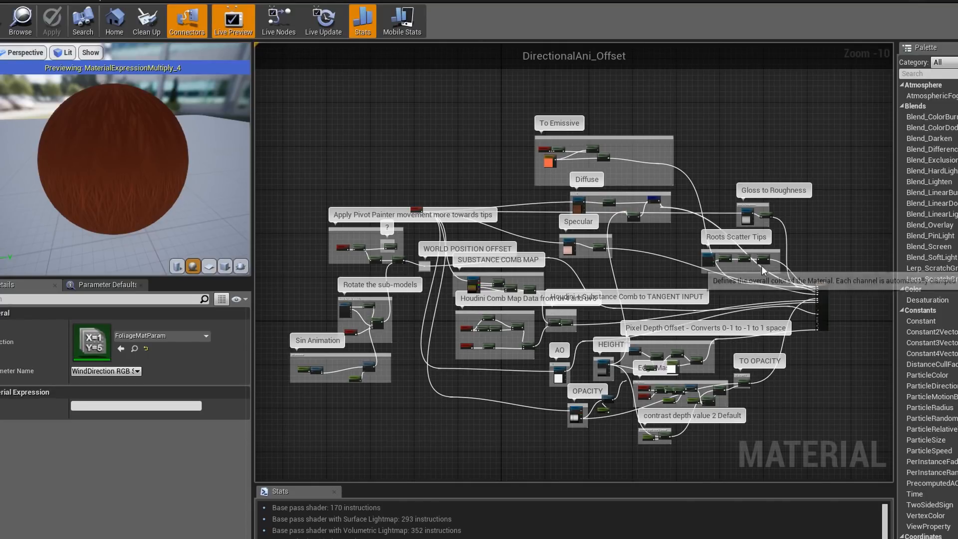
pyautogui.moveTo(437, 186)
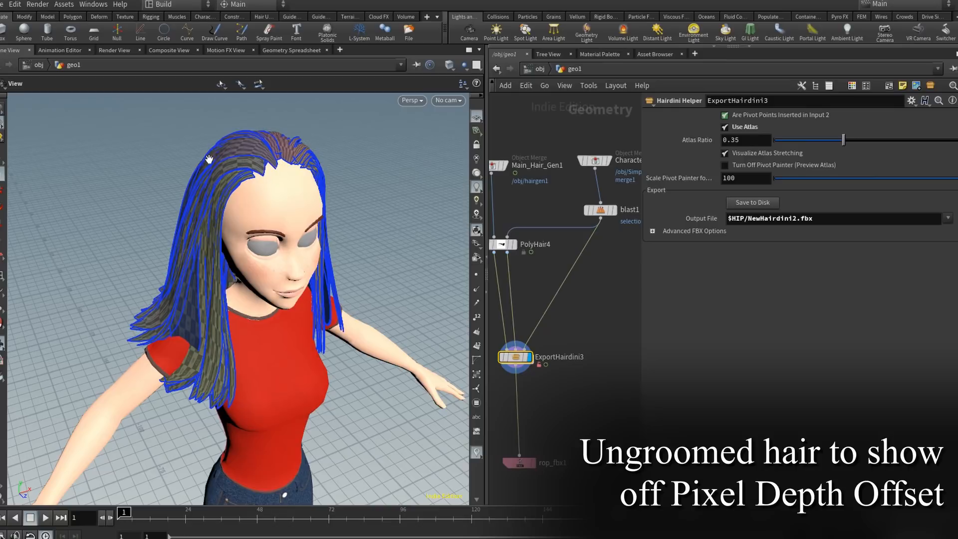
pyautogui.moveTo(60, 230)
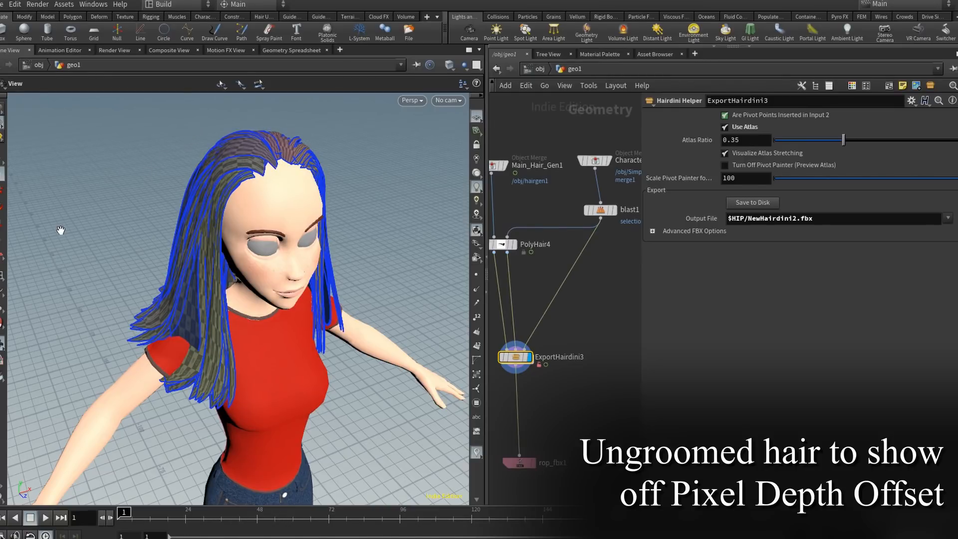
pyautogui.moveTo(515, 255)
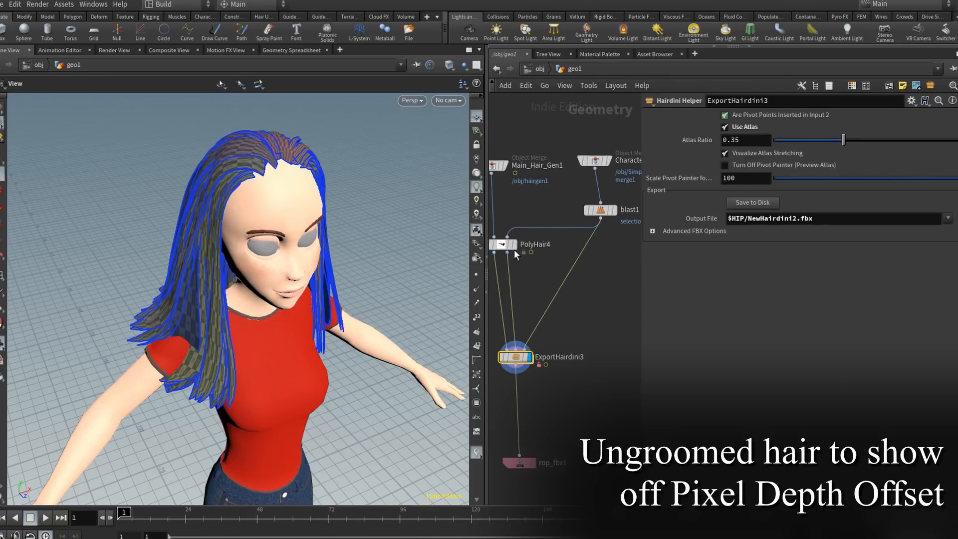
pyautogui.click(503, 244)
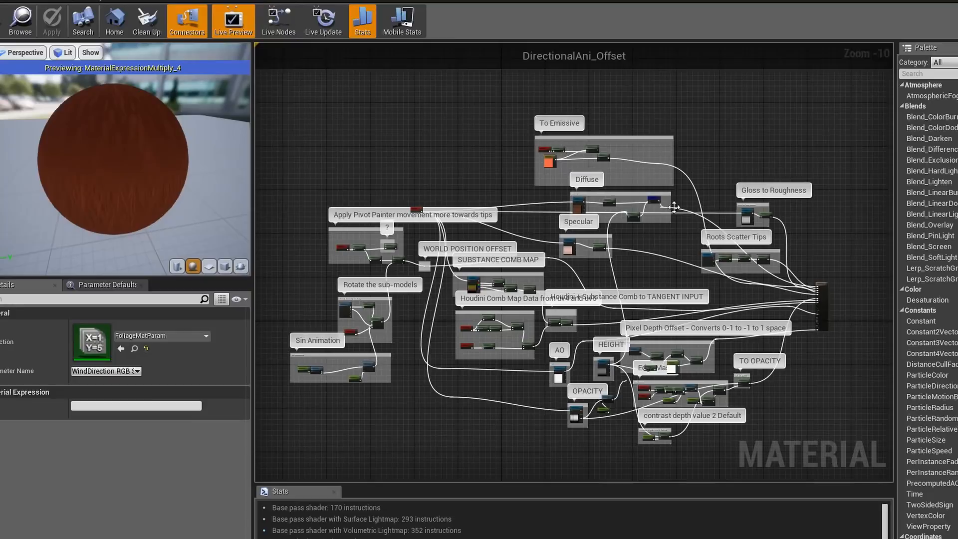
pyautogui.moveTo(808, 233)
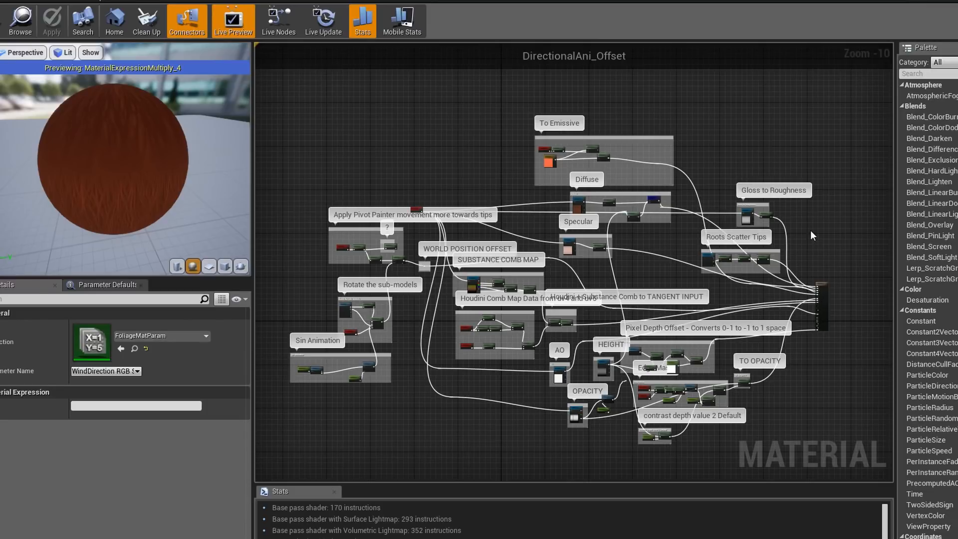
pyautogui.moveTo(866, 225)
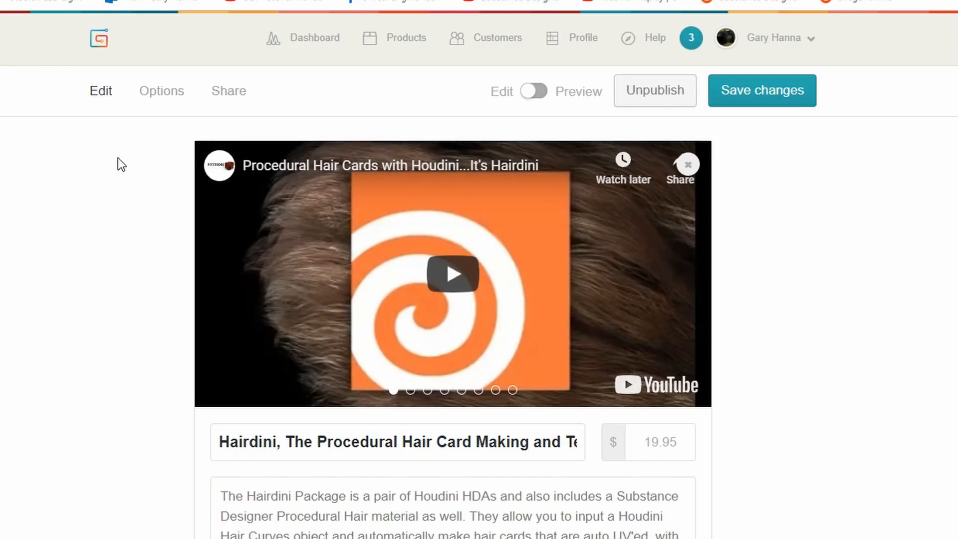
pyautogui.moveTo(780, 446)
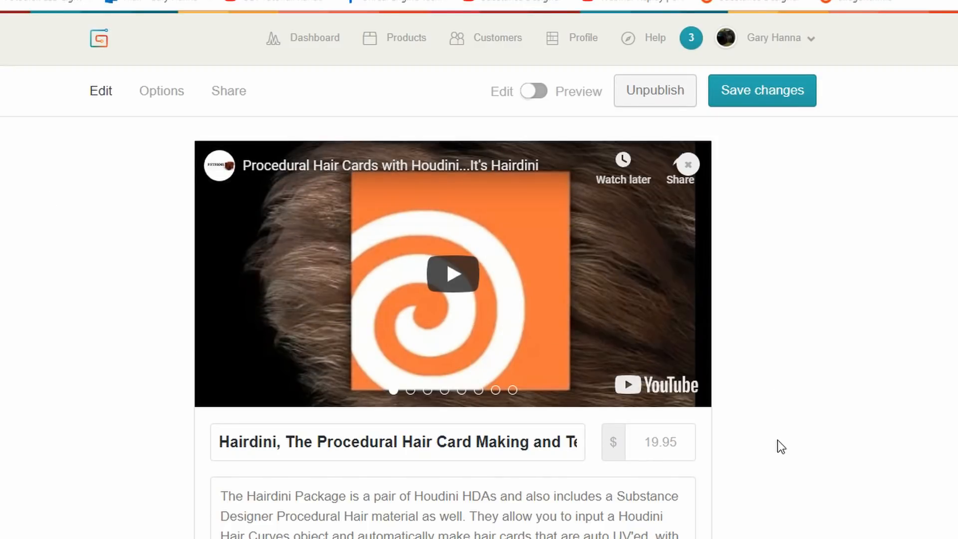
pyautogui.moveTo(100, 381)
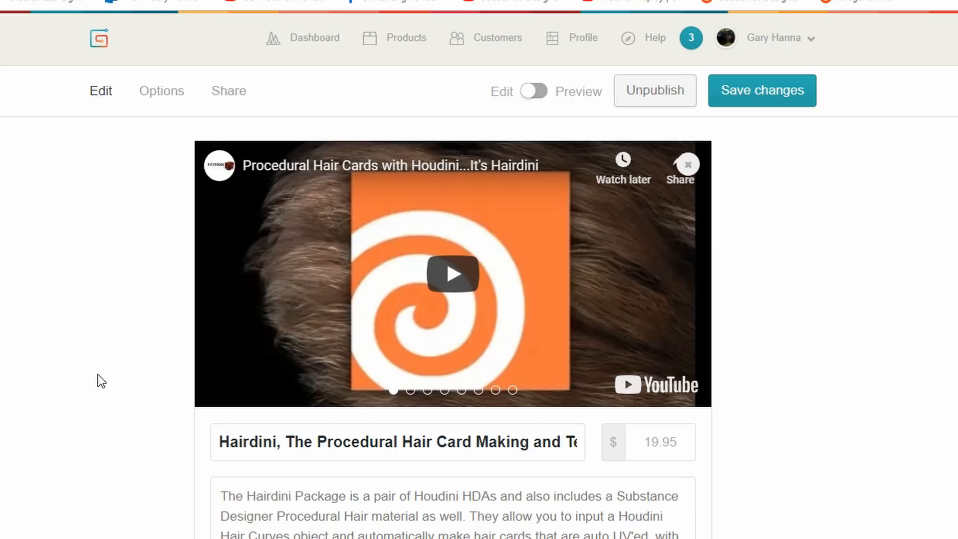
pyautogui.moveTo(116, 377)
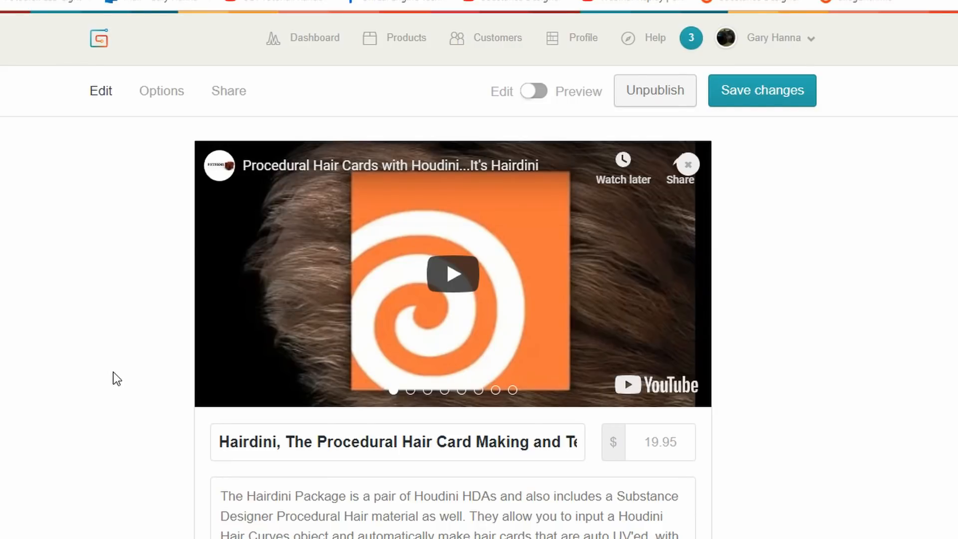
pyautogui.moveTo(127, 373)
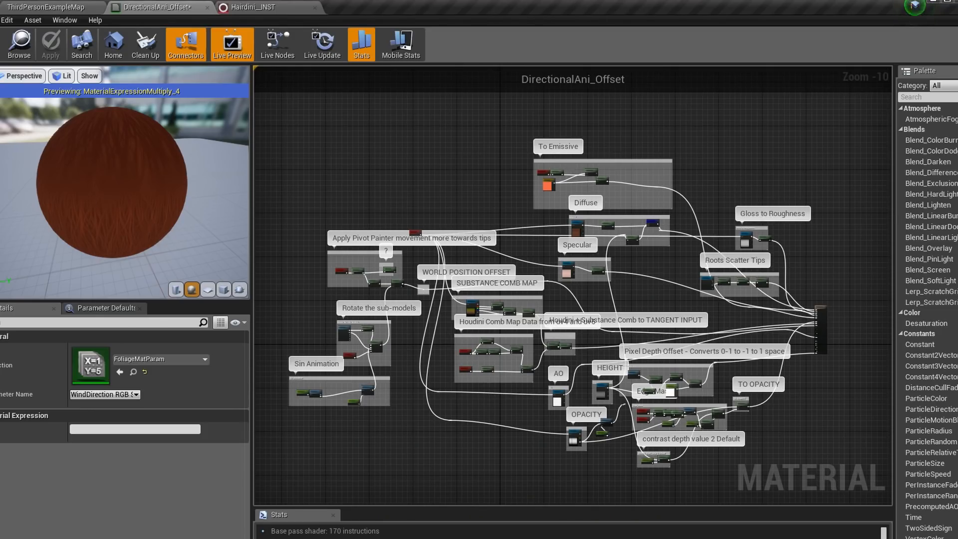
pyautogui.moveTo(647, 292)
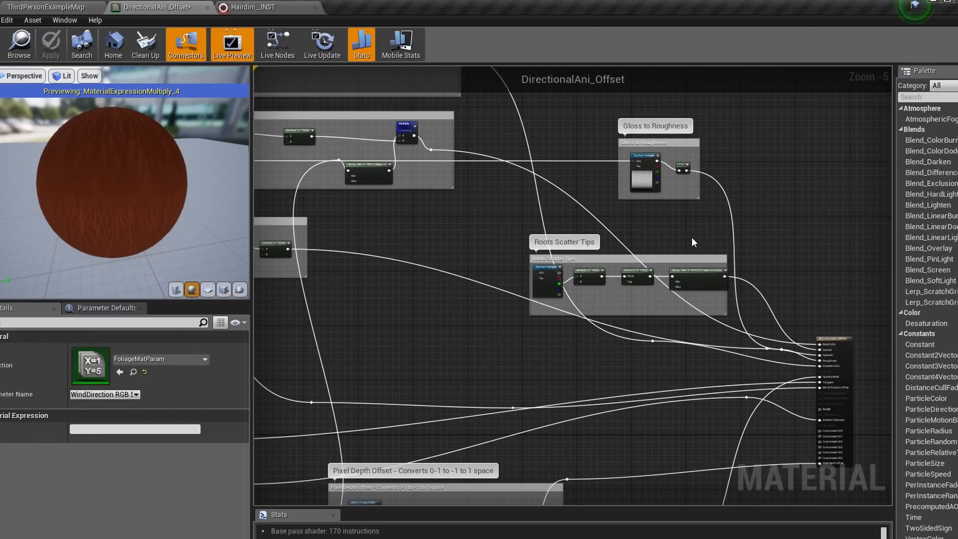
pyautogui.scroll(-3)
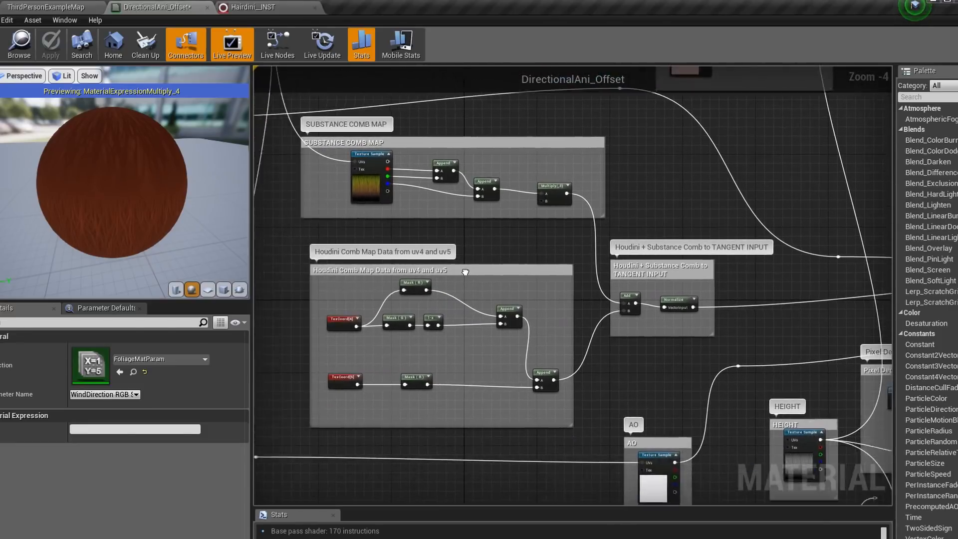
pyautogui.scroll(-3)
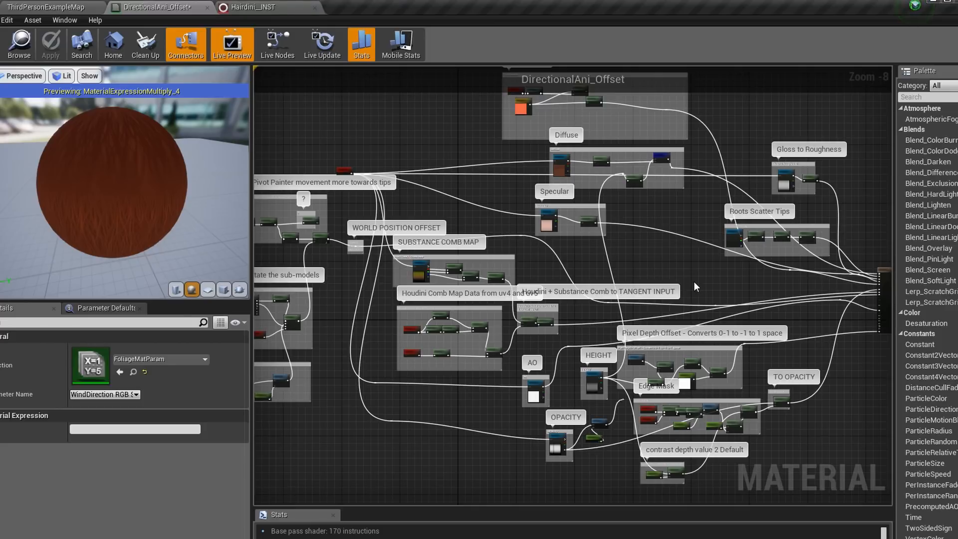
pyautogui.click(49, 6)
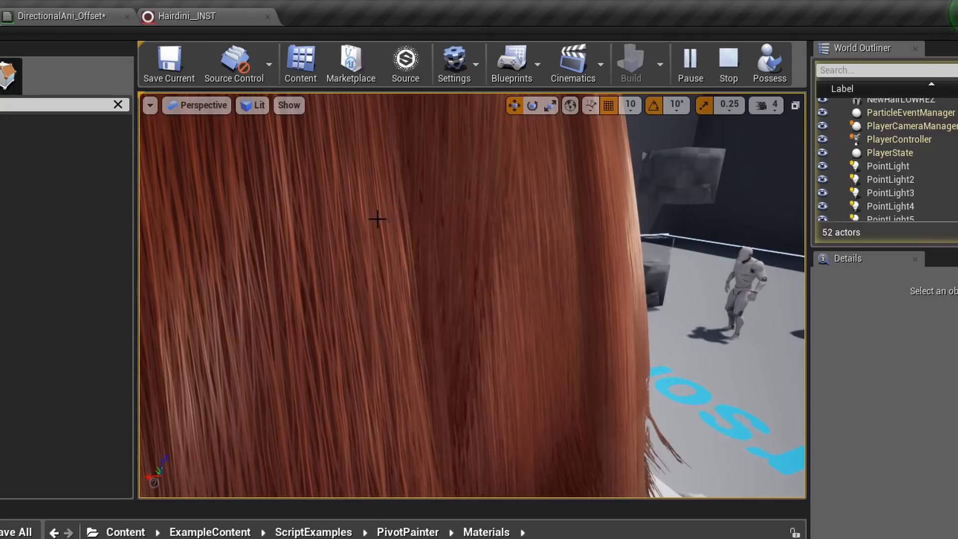
pyautogui.click(156, 7)
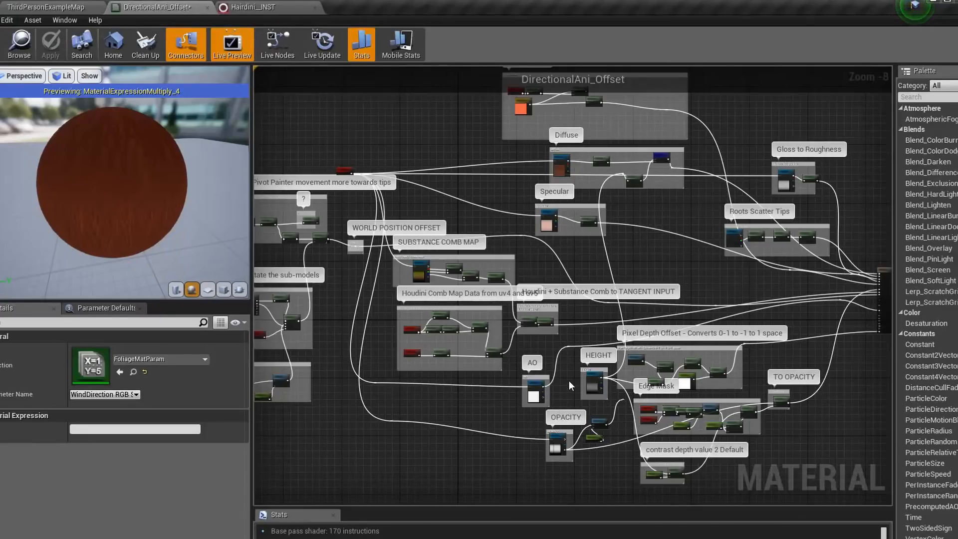
pyautogui.scroll(-3)
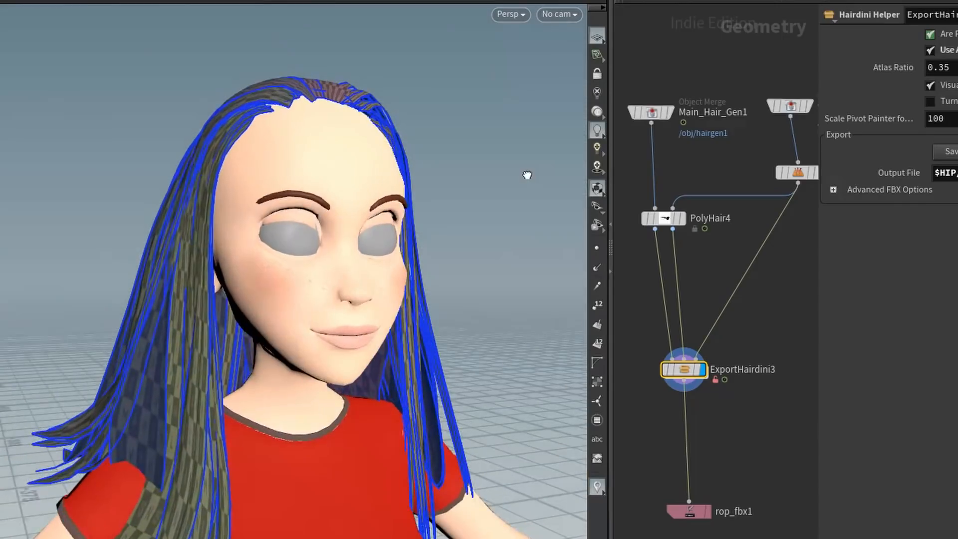
# - Check PolyHair4's clump settings, then show ExportHairdini3's atlas and FBX output parameters
pyautogui.moveTo(527, 175); pyautogui.dragTo(553, 199)
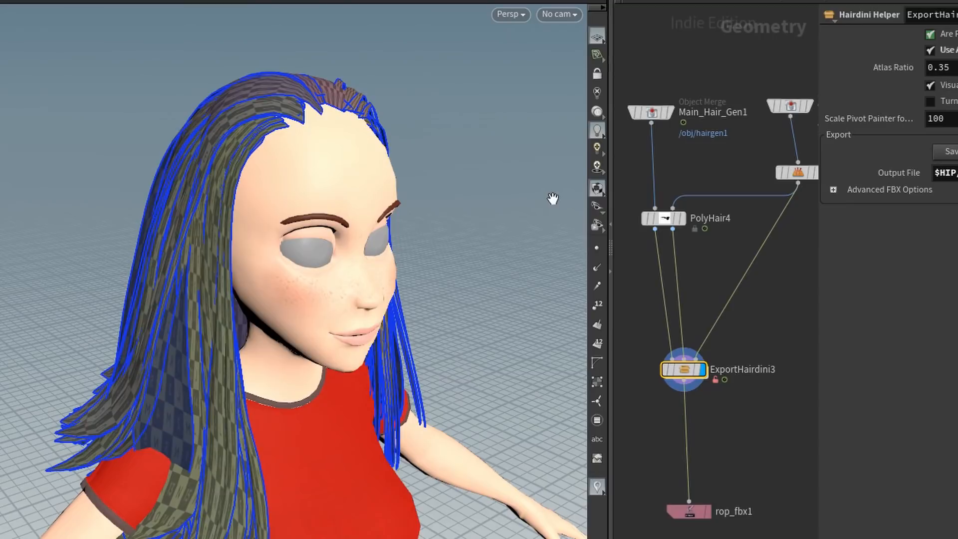
pyautogui.click(664, 218)
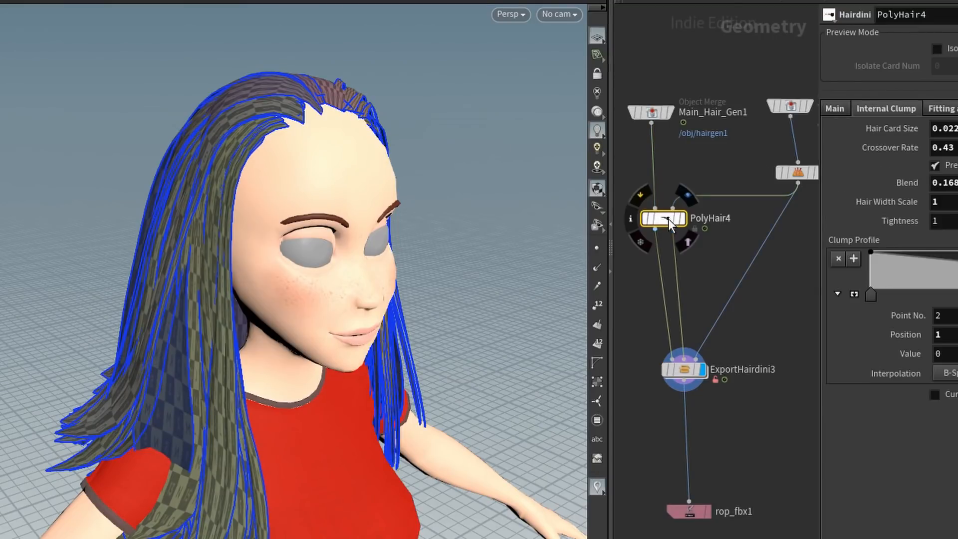
pyautogui.click(682, 369)
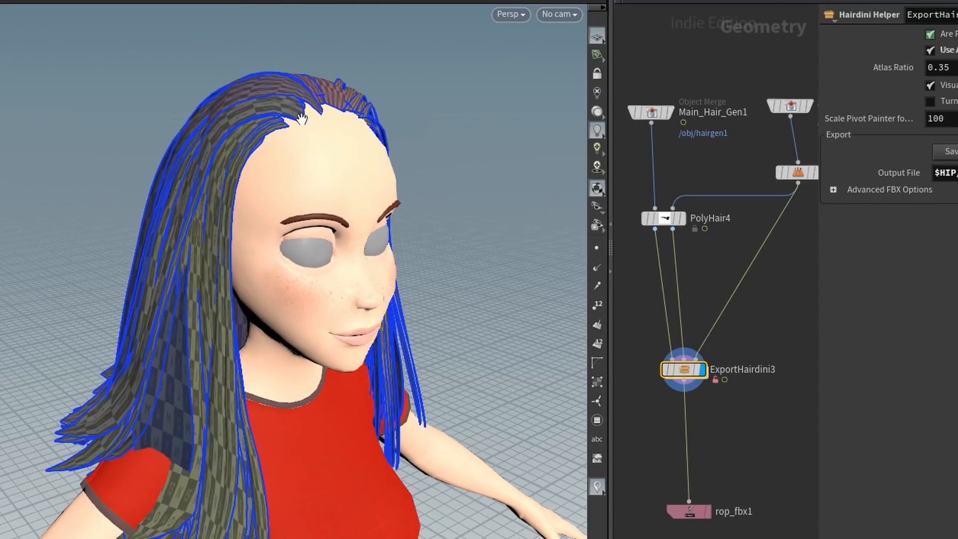
pyautogui.moveTo(299, 103)
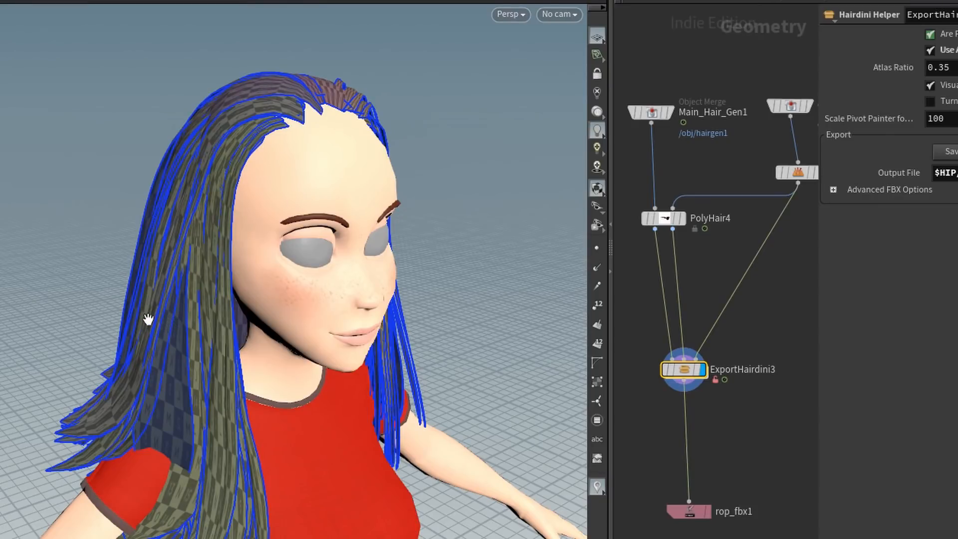
pyautogui.moveTo(149, 171)
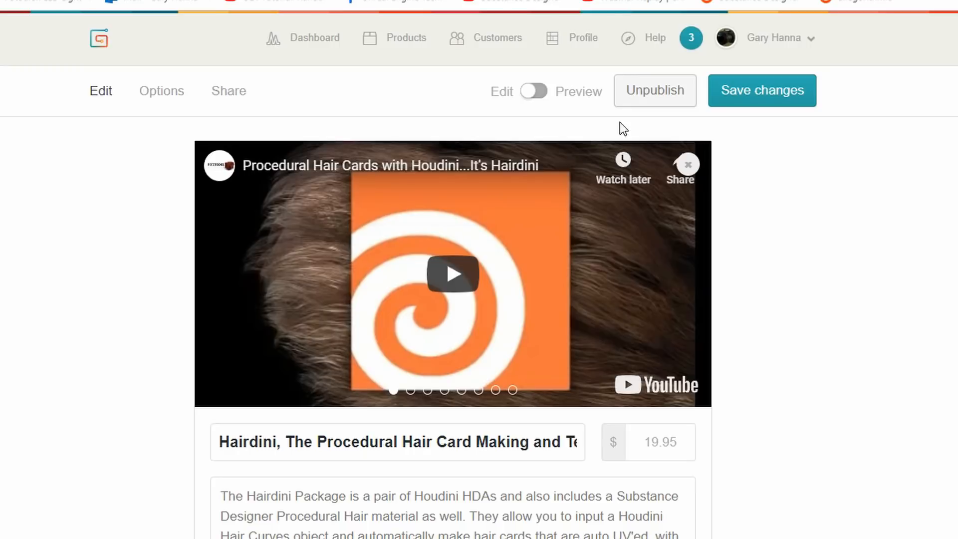
pyautogui.moveTo(179, 180)
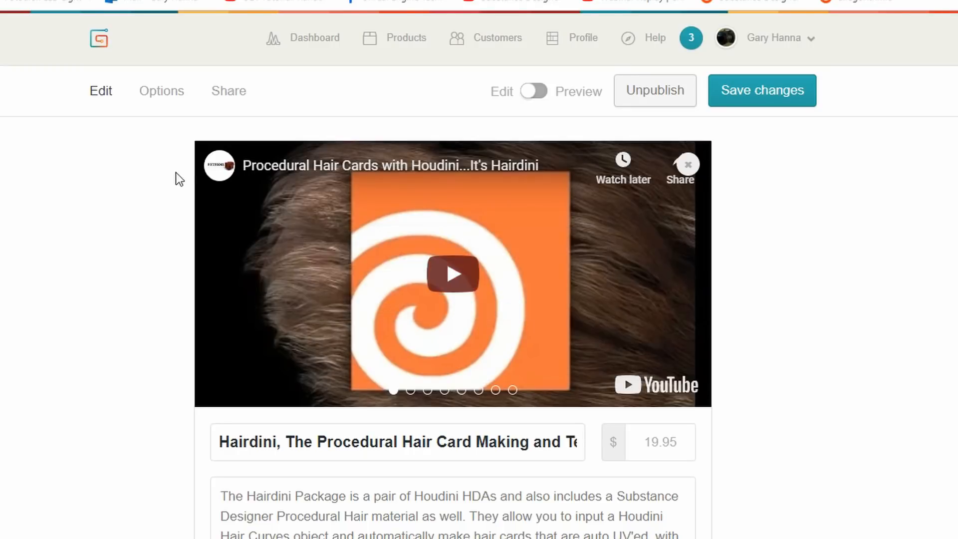
pyautogui.moveTo(791, 428)
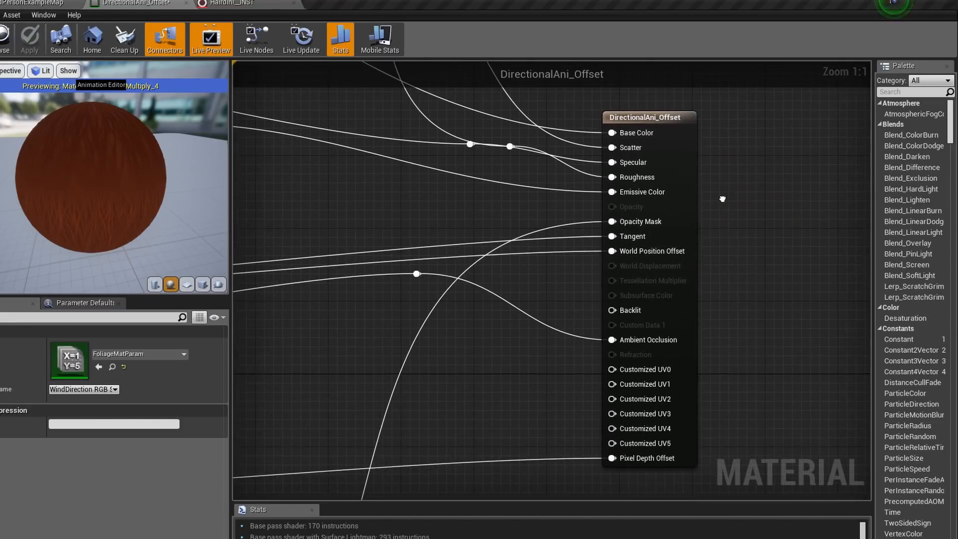
pyautogui.moveTo(666, 195)
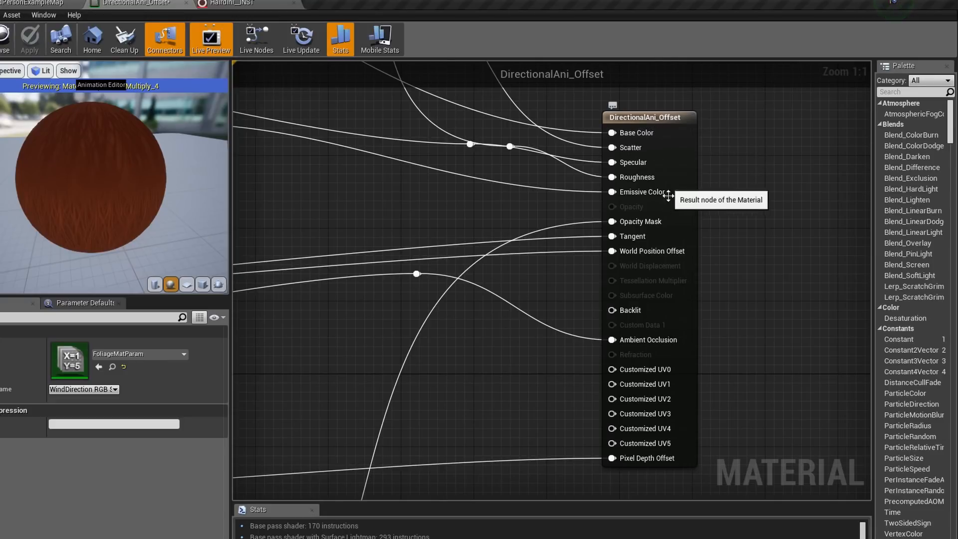
pyautogui.moveTo(680, 339)
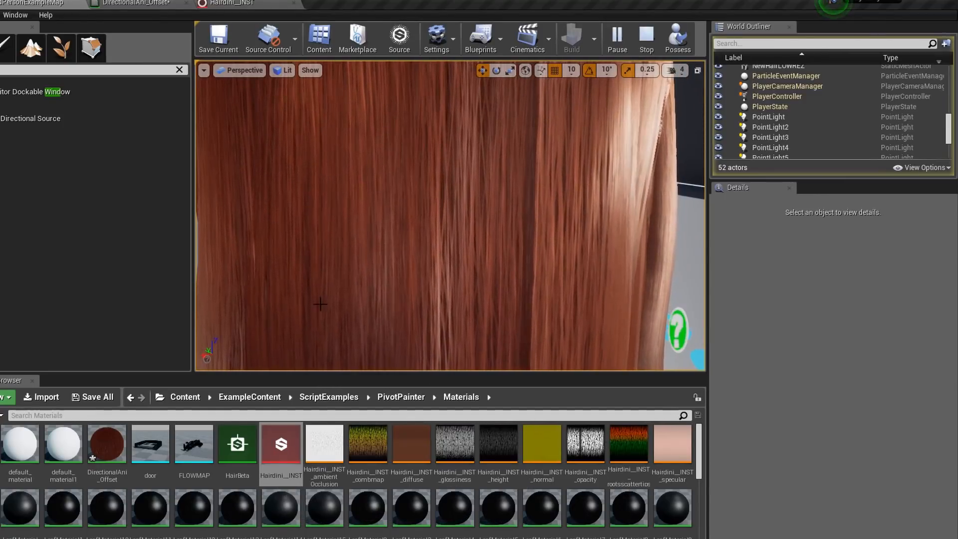
pyautogui.moveTo(280, 444)
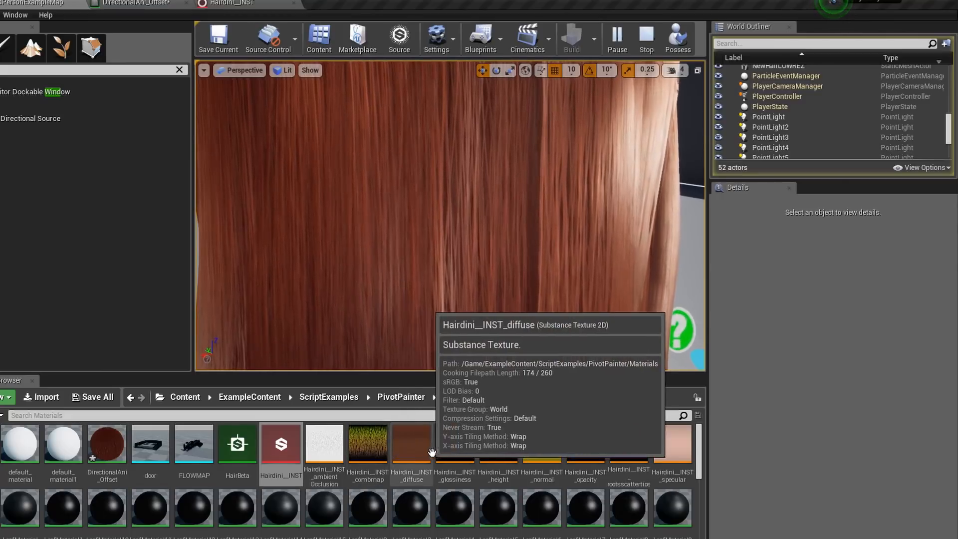
# - Open the Hairdini__INST_diffuse texture from the Materials folder
pyautogui.doubleClick(367, 443)
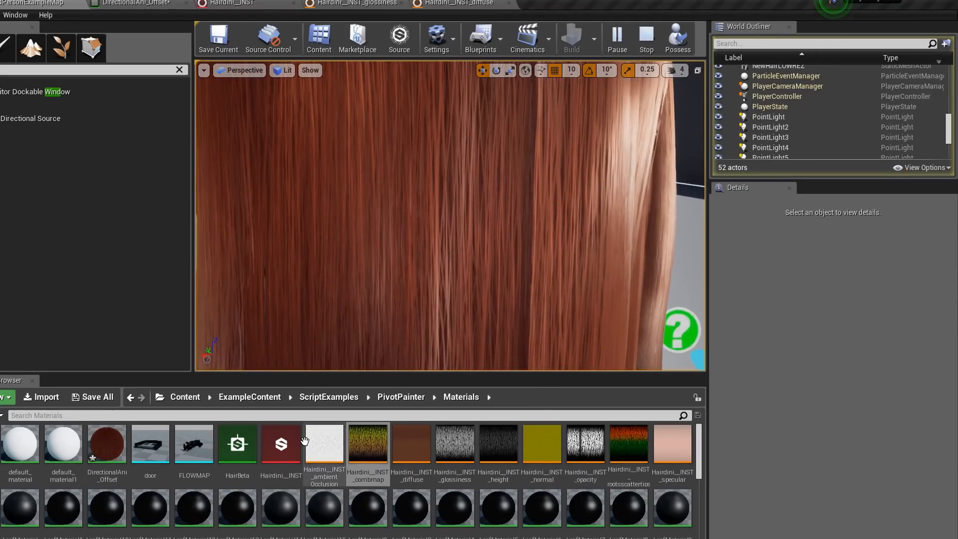
pyautogui.moveTo(280, 443)
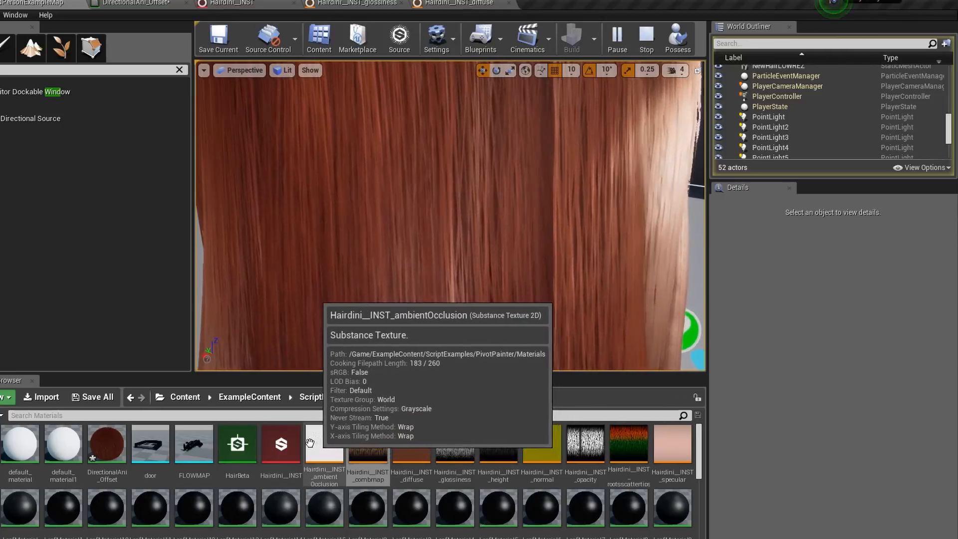
pyautogui.moveTo(584, 442)
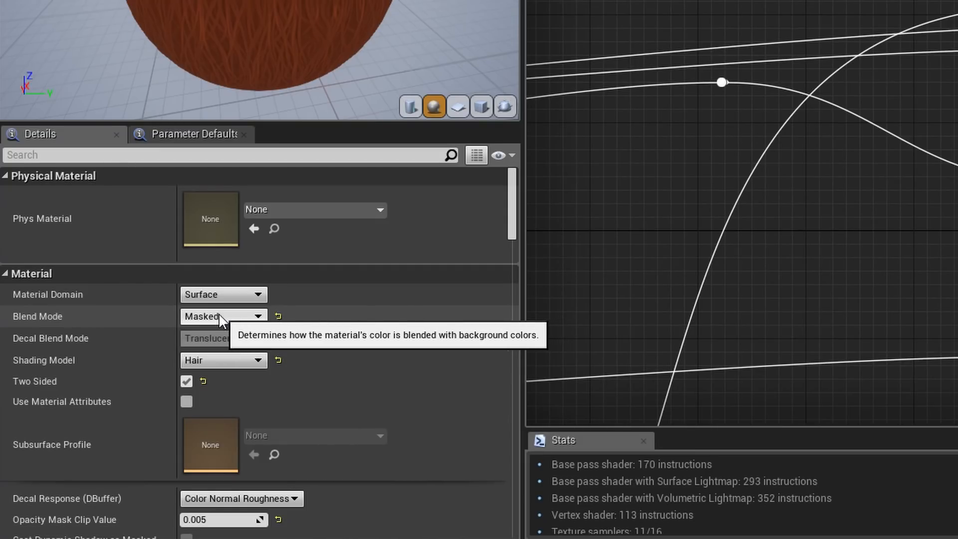
pyautogui.moveTo(551, 196)
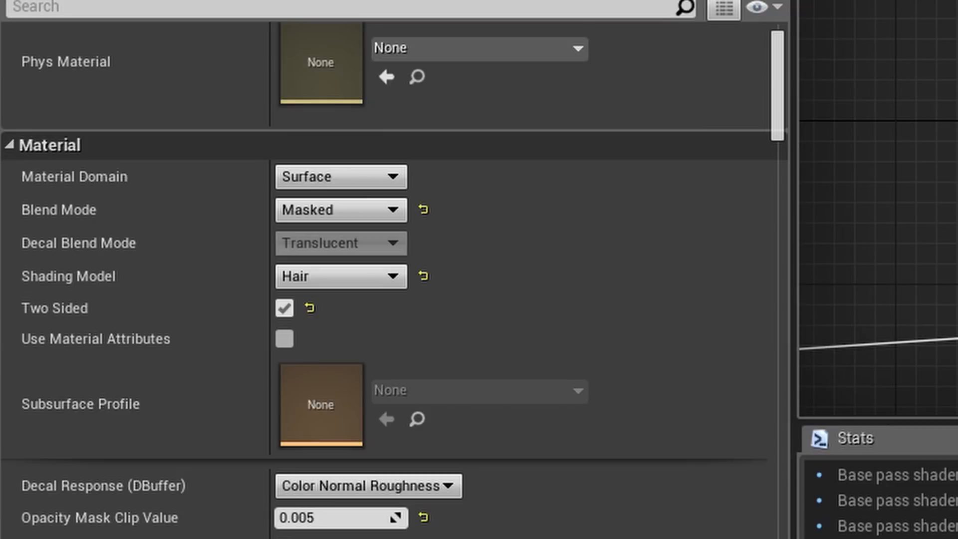
pyautogui.moveTo(340, 300)
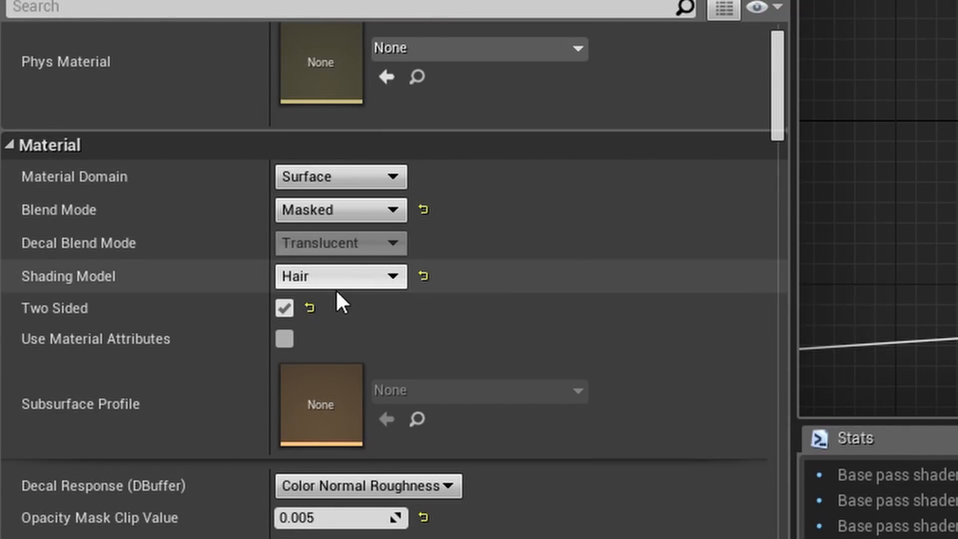
pyautogui.moveTo(284, 309)
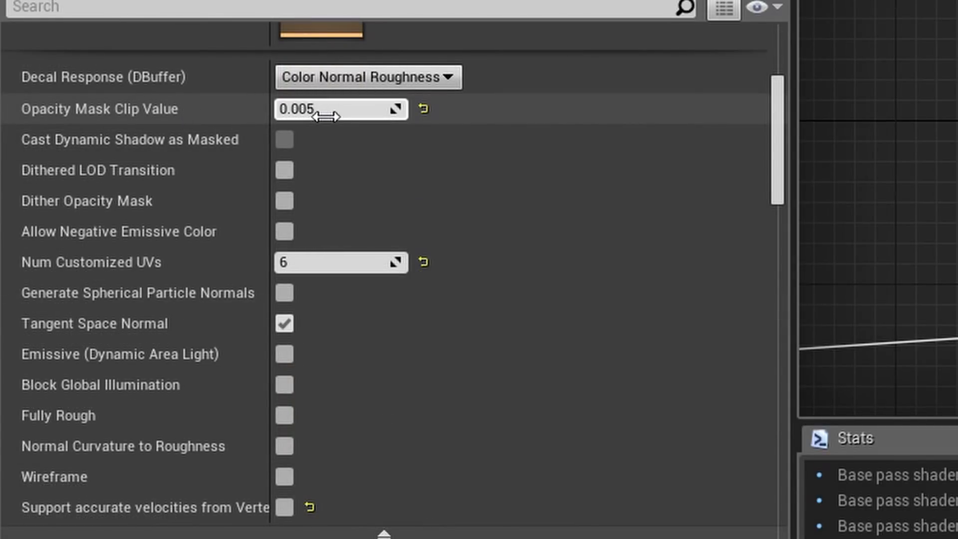
pyautogui.moveTo(332, 109)
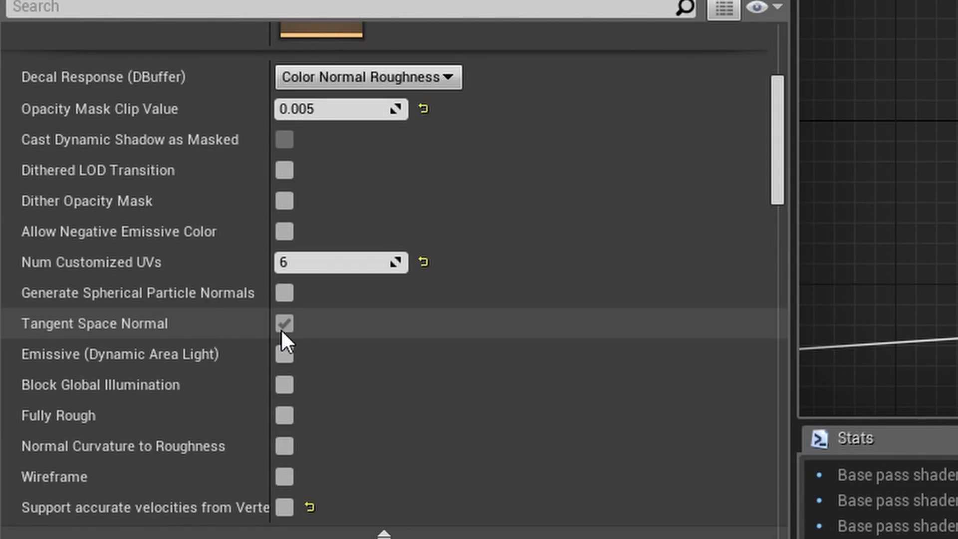
# - Review Masked blending, Hair shading, two-sided, 0.005 opacity clip and six custom UVs
pyautogui.click(283, 323)
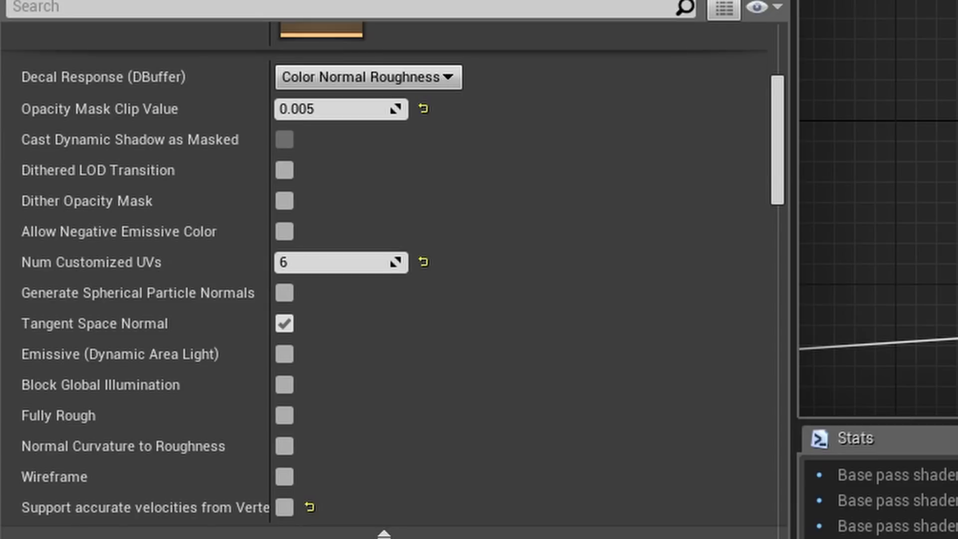
pyautogui.moveTo(334, 408)
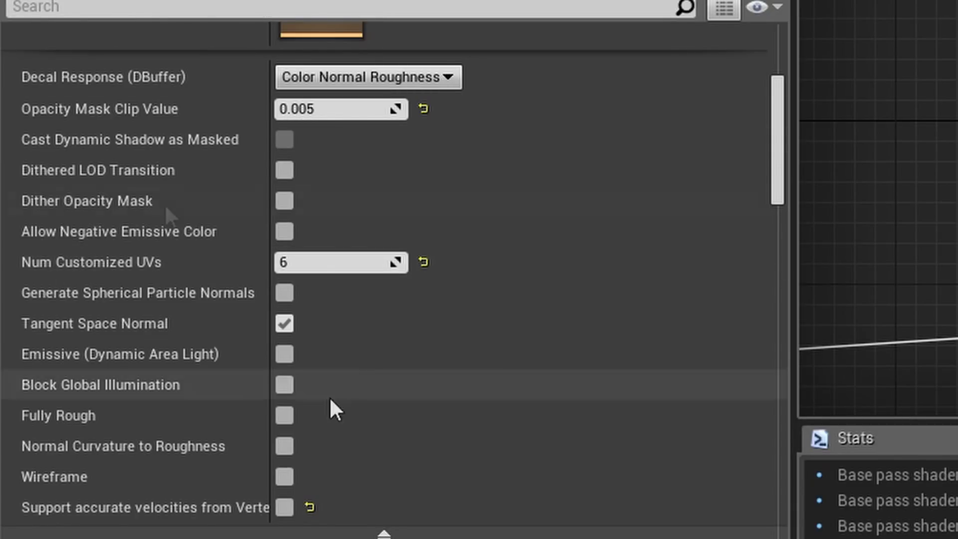
pyautogui.moveTo(234, 217)
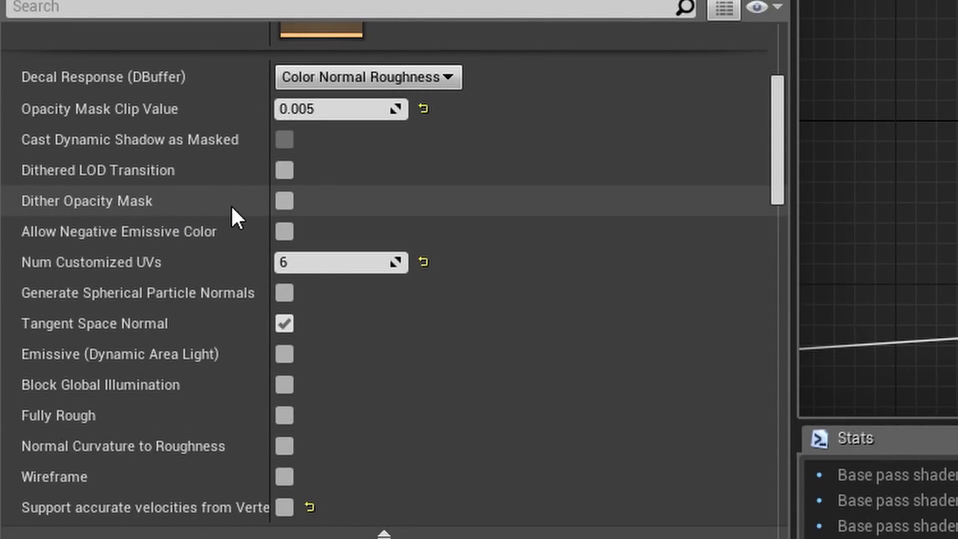
pyautogui.moveTo(285, 208)
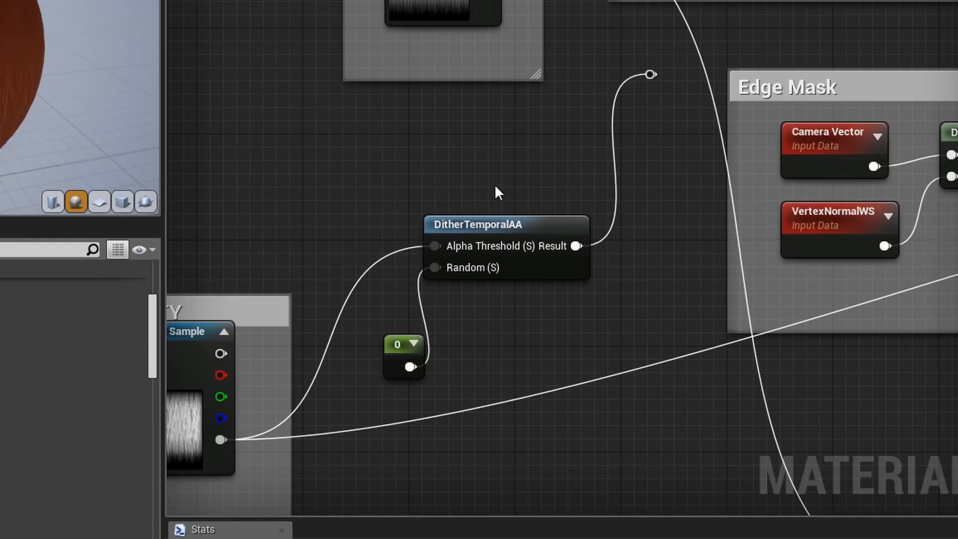
pyautogui.moveTo(620, 127)
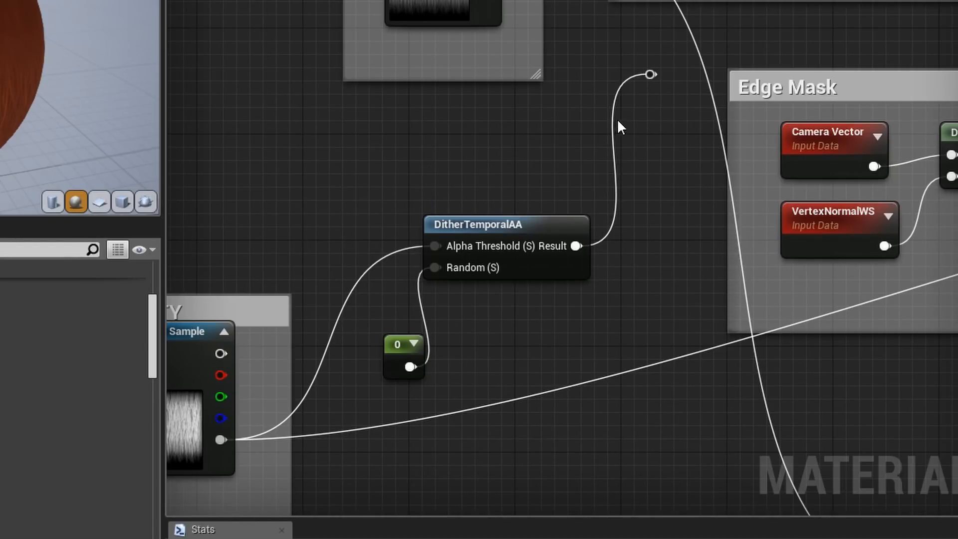
pyautogui.moveTo(412, 136)
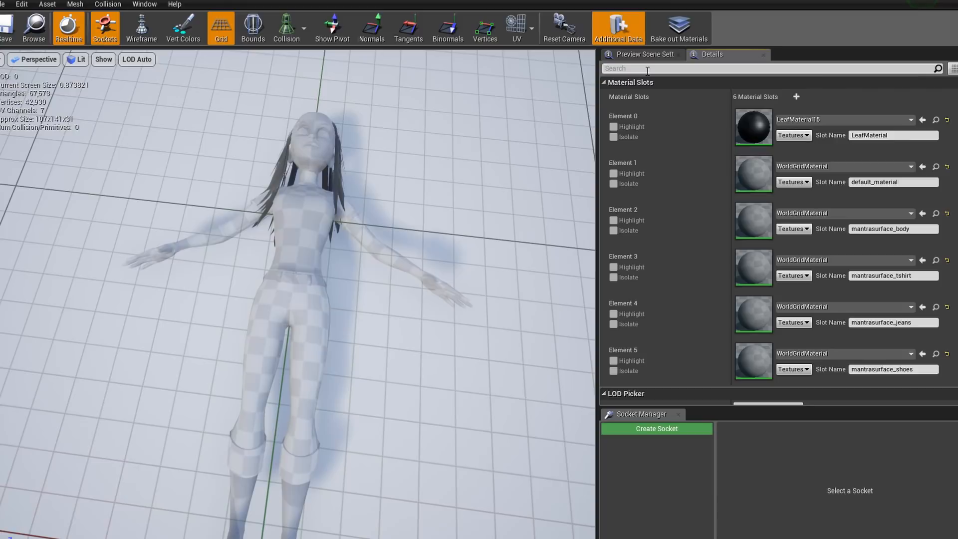
pyautogui.write('lightmap')
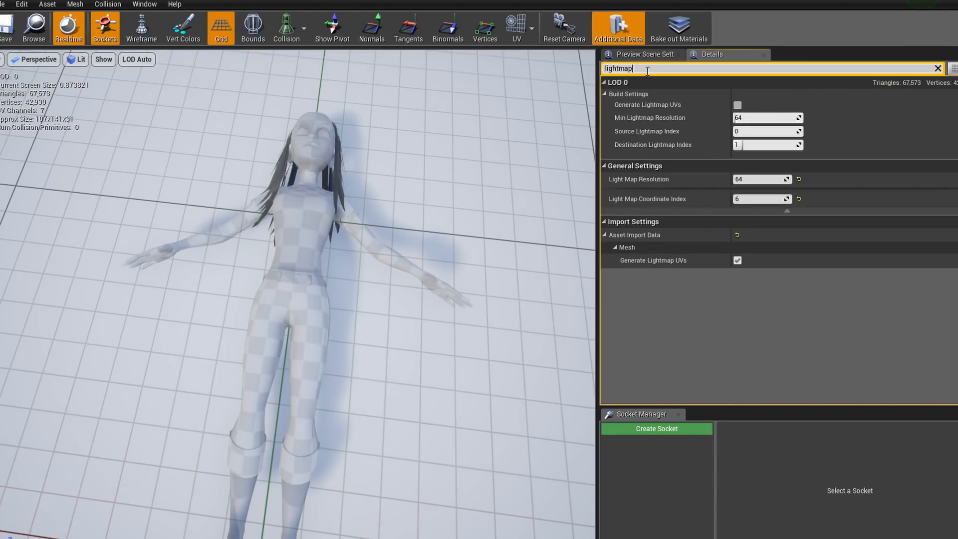
pyautogui.moveTo(701, 112)
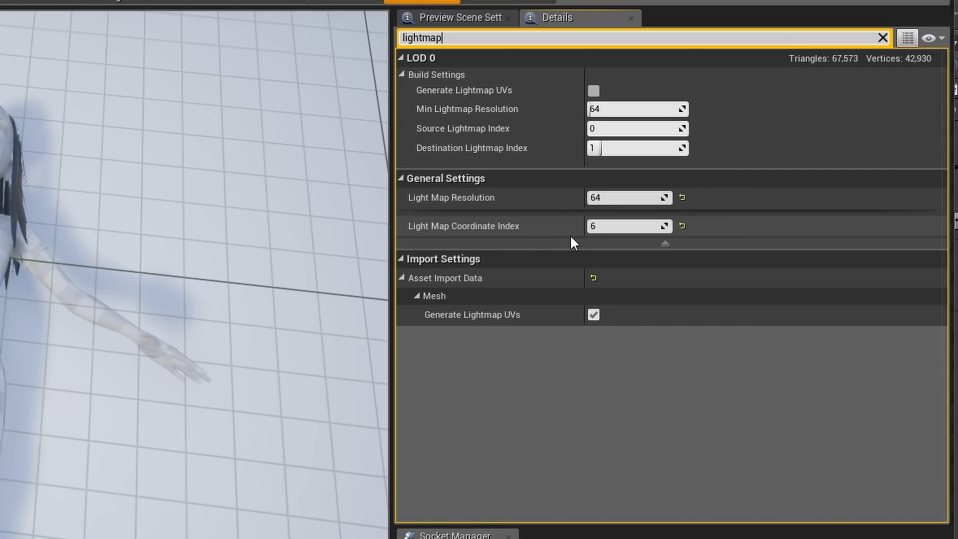
pyautogui.moveTo(611, 226)
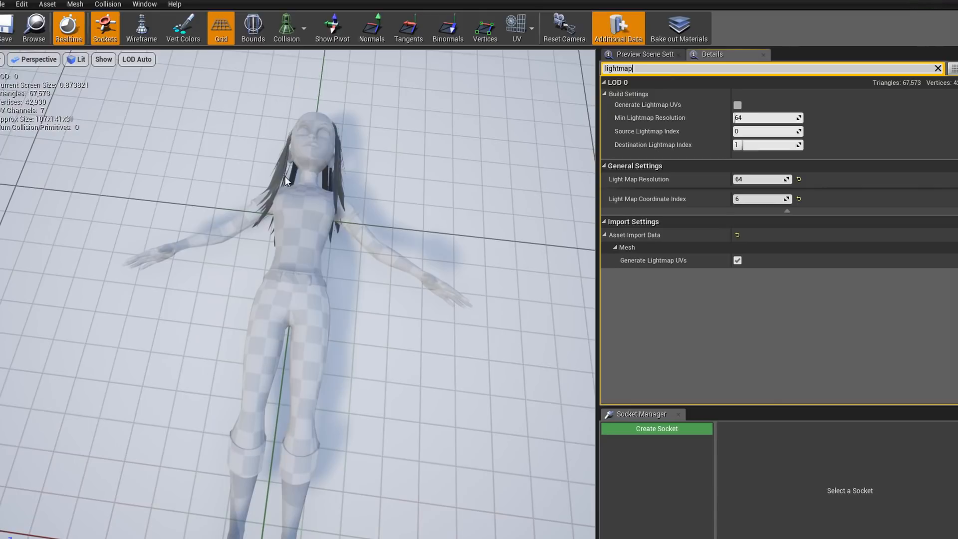
pyautogui.moveTo(288, 138)
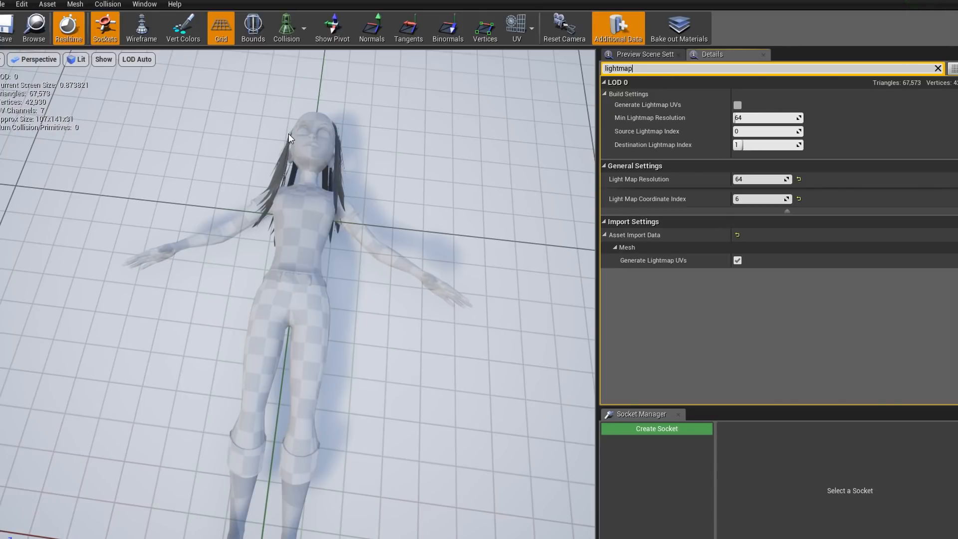
pyautogui.moveTo(253, 224)
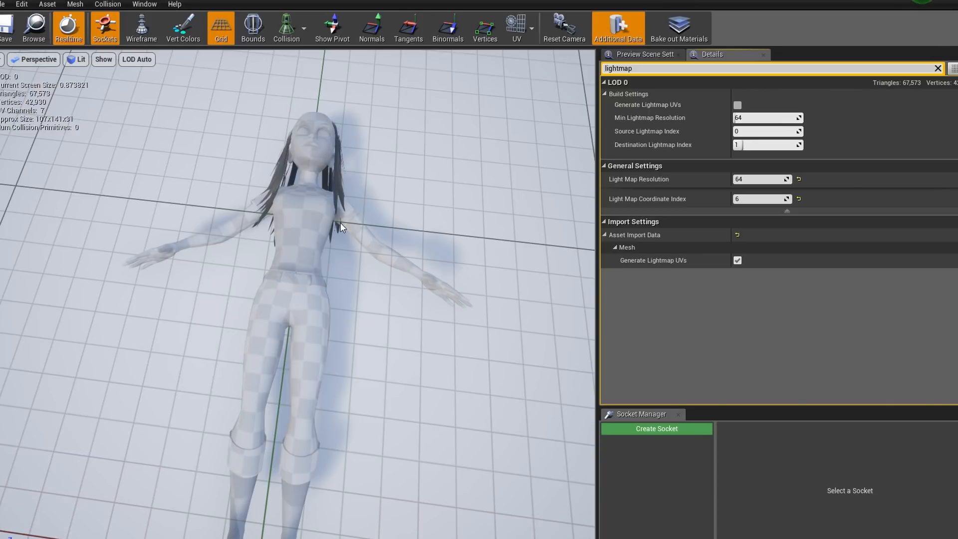
pyautogui.moveTo(511, 182)
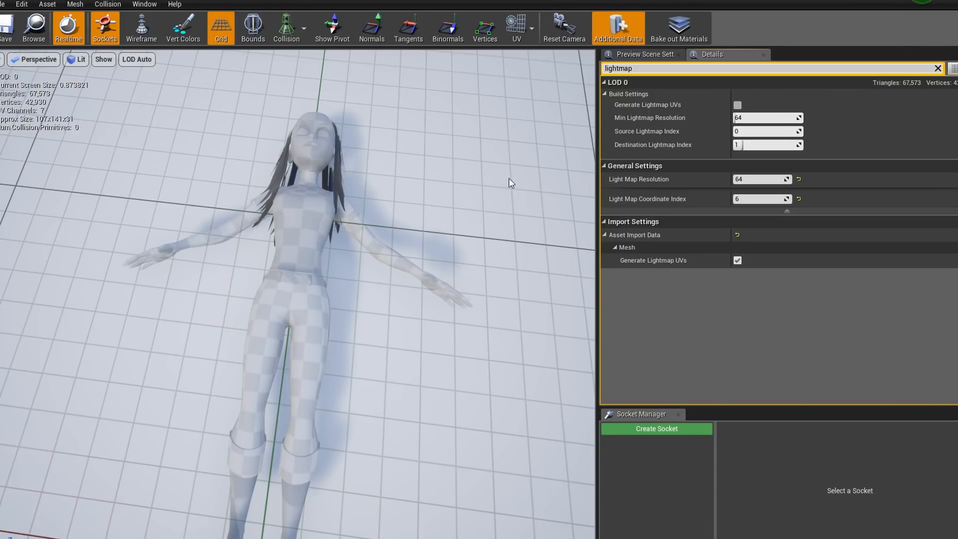
pyautogui.moveTo(770, 198)
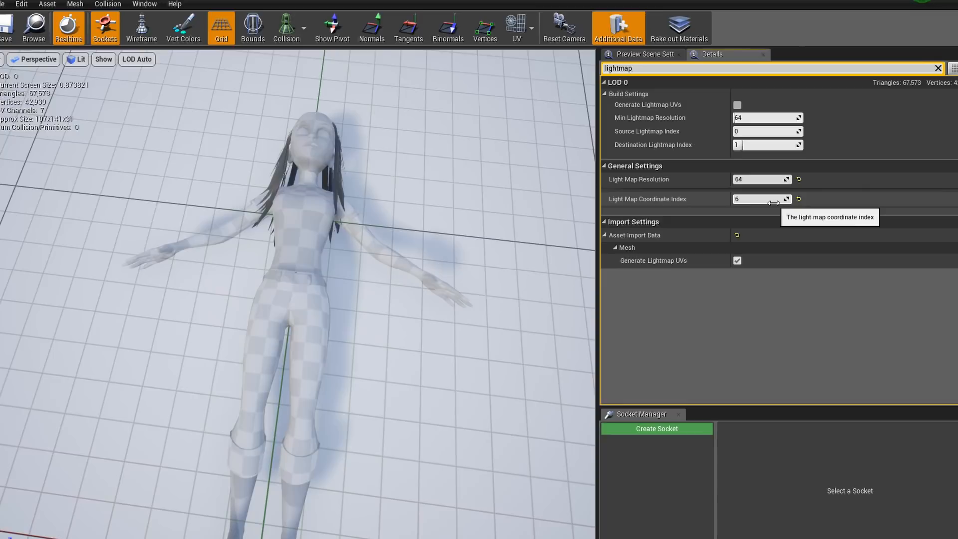
pyautogui.moveTo(705, 208)
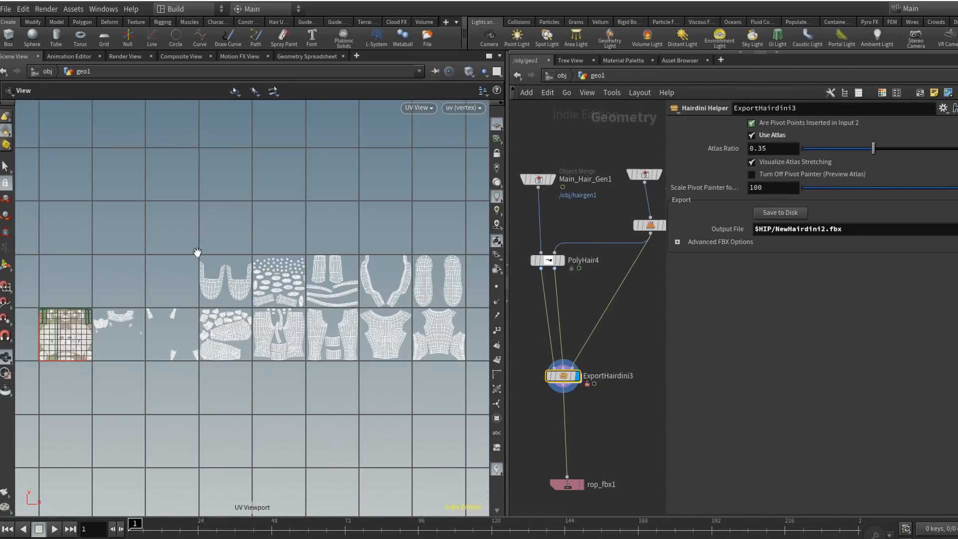
# - View the hair cards' uv6, uv5 and uv4 layouts, then return to Perspective view
pyautogui.click(463, 108)
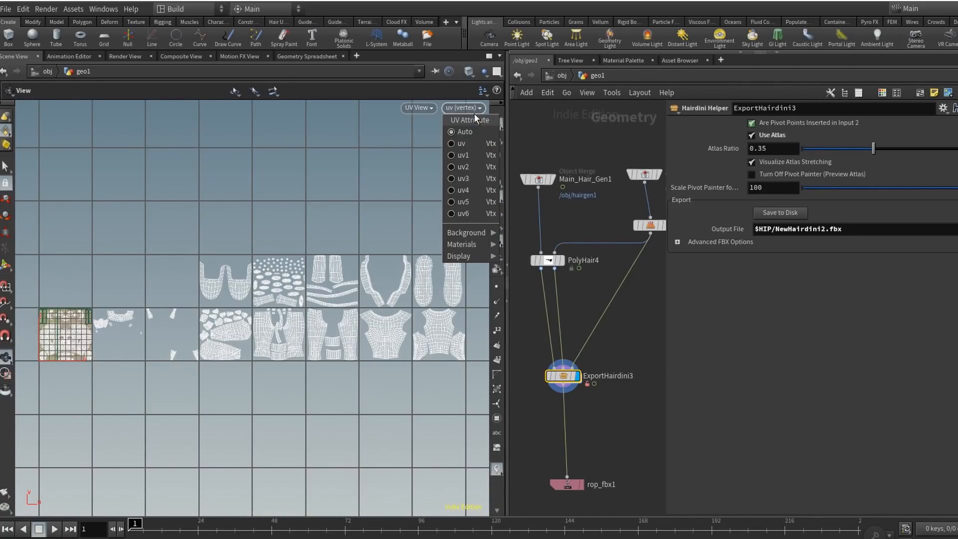
pyautogui.click(461, 212)
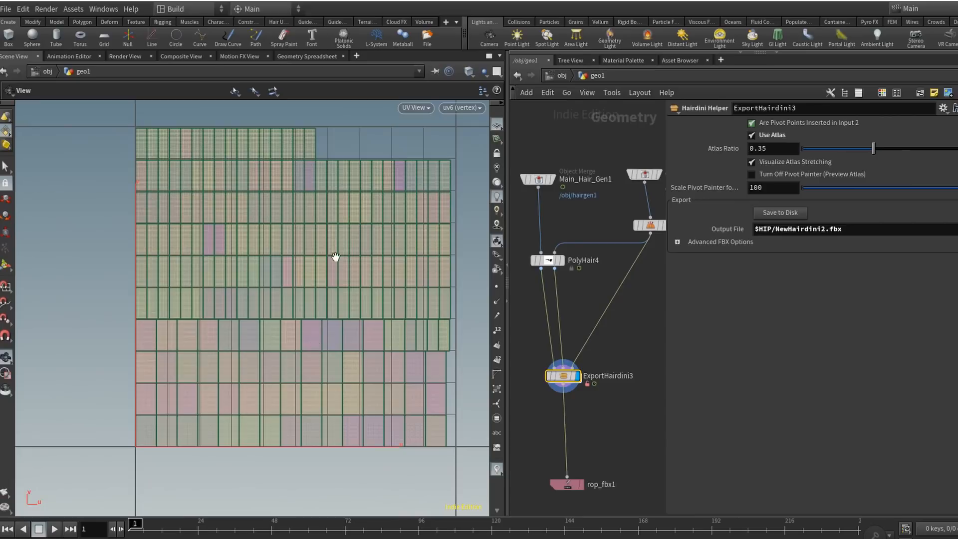
pyautogui.moveTo(316, 152)
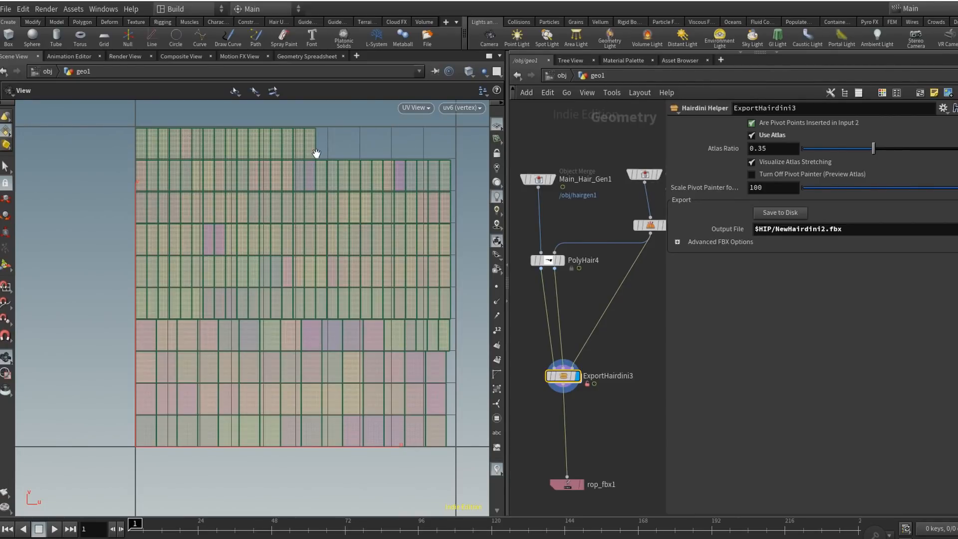
pyautogui.moveTo(374, 406)
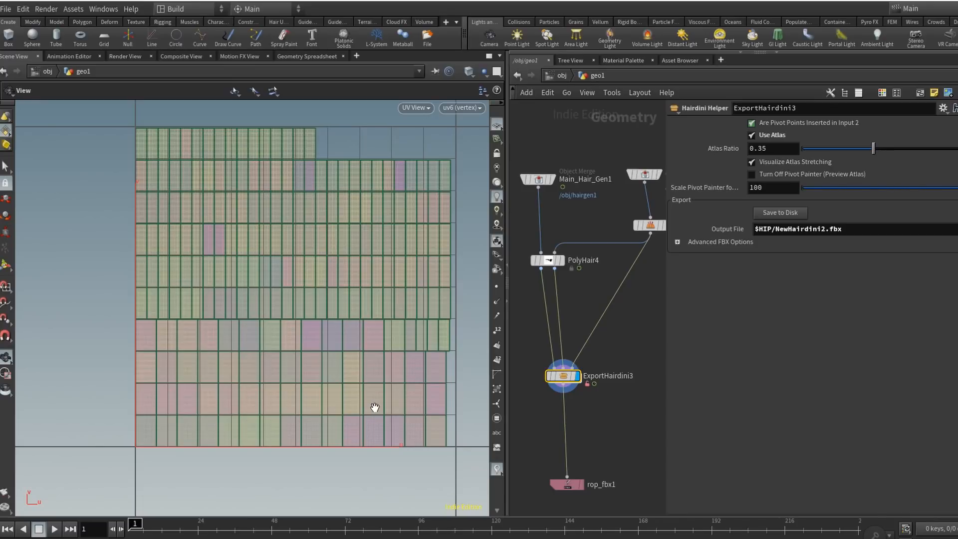
pyautogui.moveTo(379, 342)
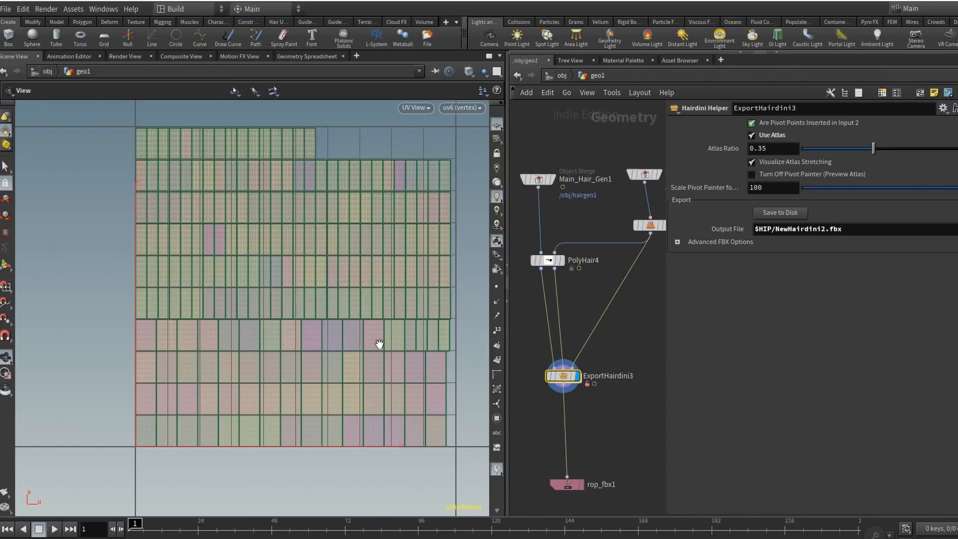
pyautogui.moveTo(384, 324)
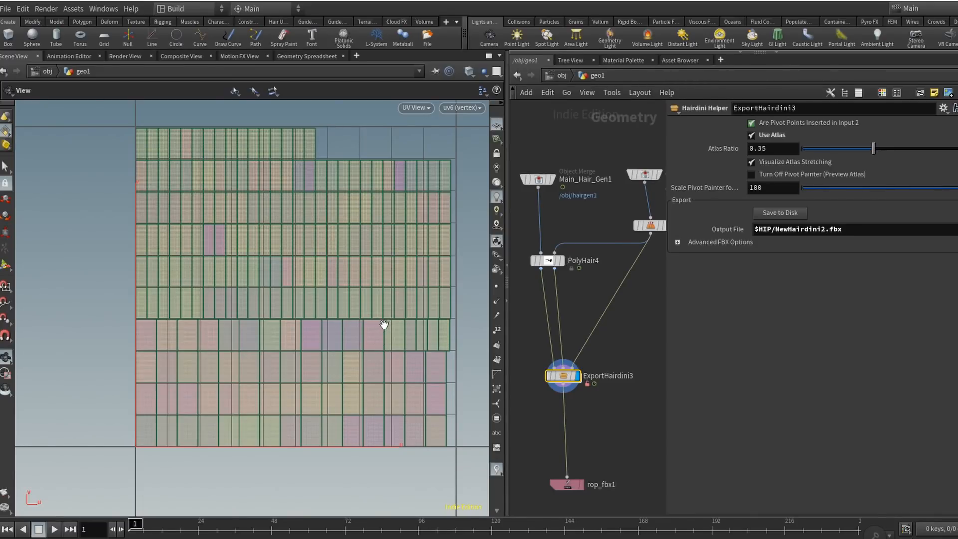
pyautogui.click(461, 108)
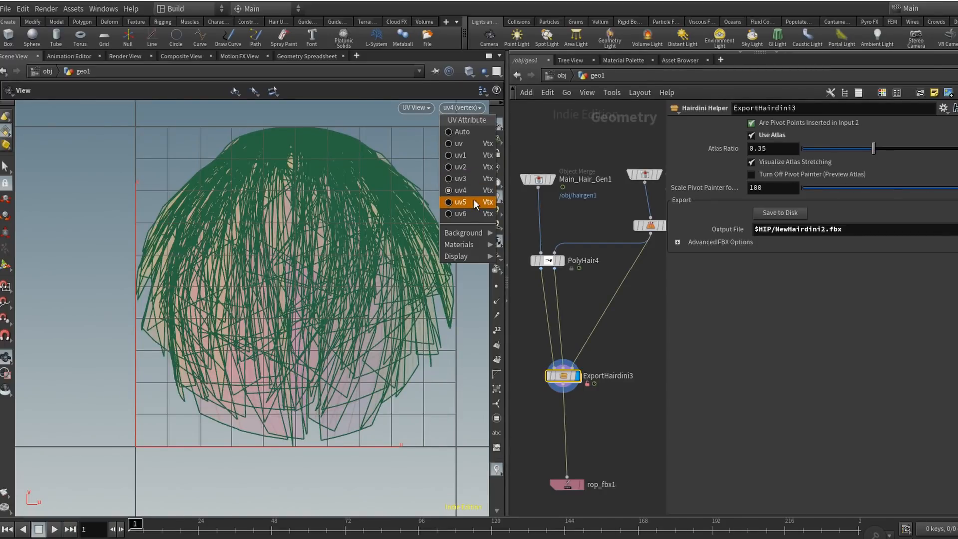
pyautogui.click(459, 201)
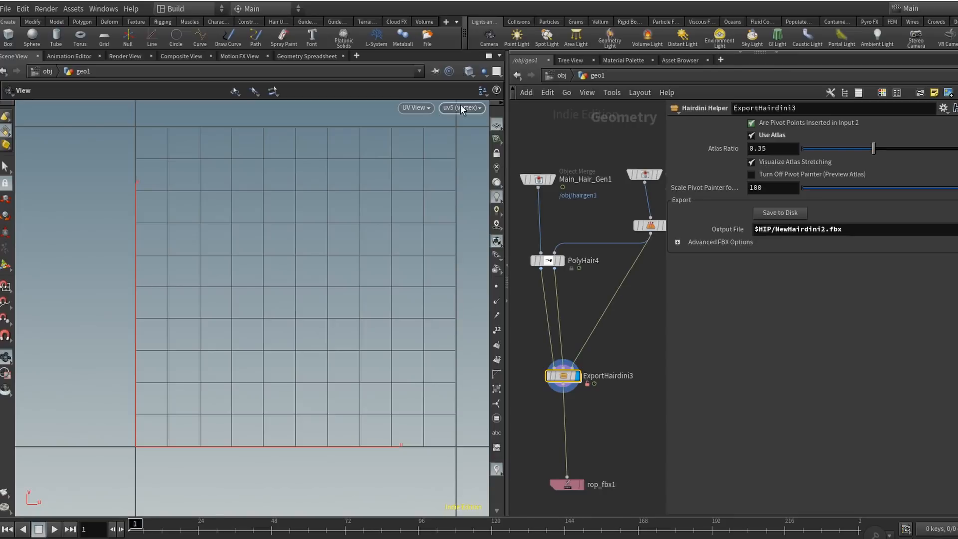
pyautogui.click(461, 109)
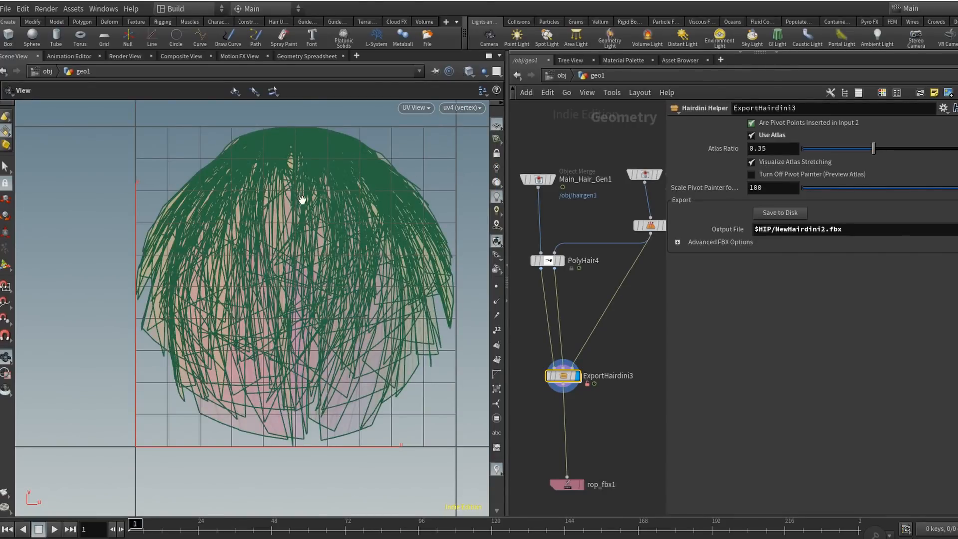
pyautogui.click(414, 108)
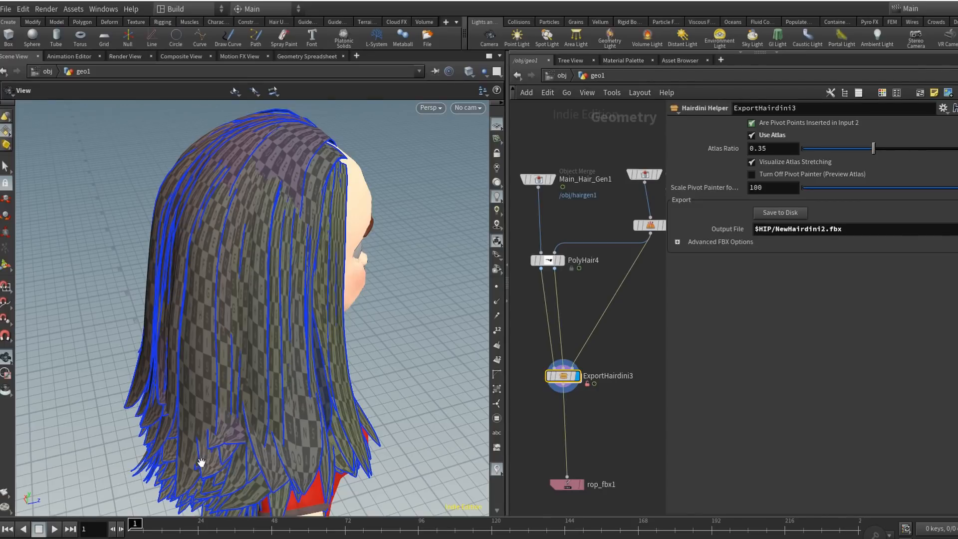
pyautogui.moveTo(239, 232)
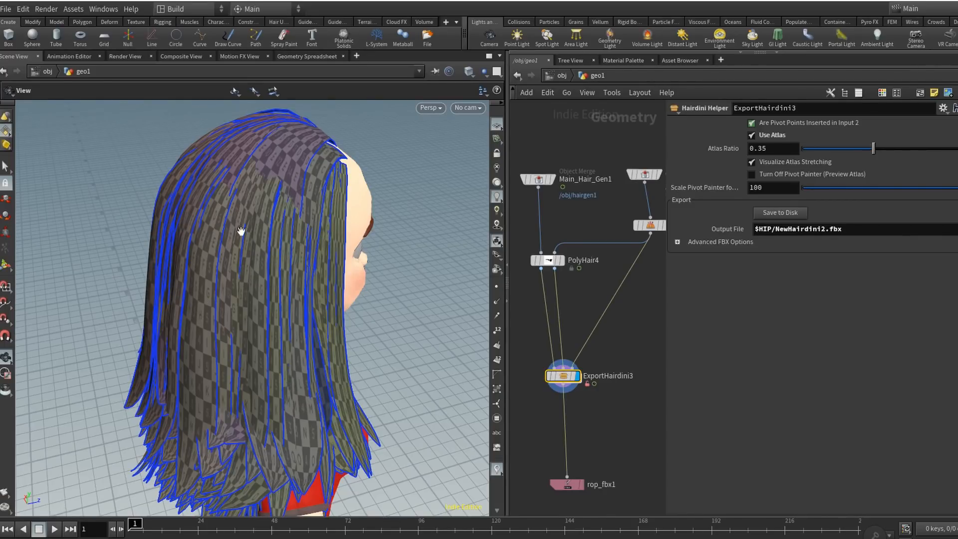
pyautogui.moveTo(279, 181)
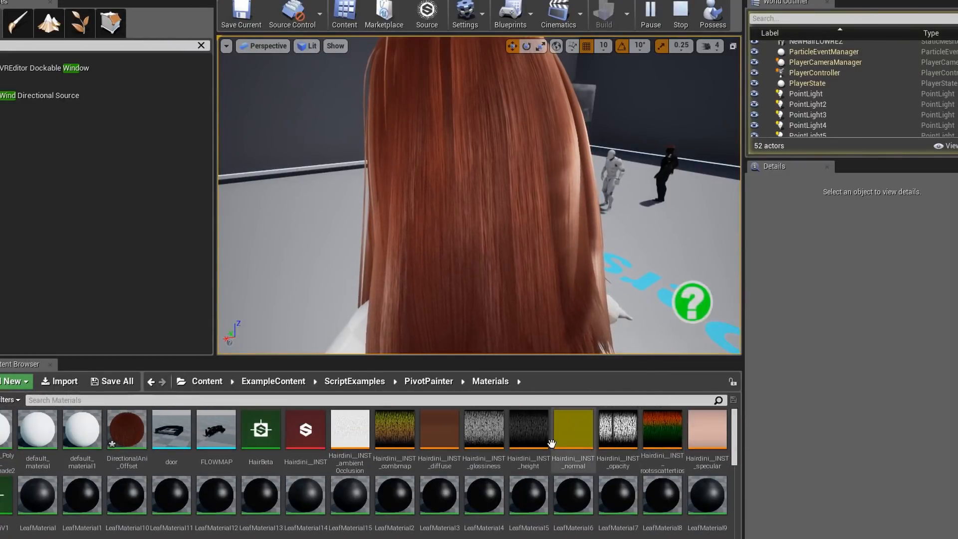
# - Reopen DirectionalAni_Offset and select its SUBSTANCE COMB MAP comment box
pyautogui.doubleClick(394, 427)
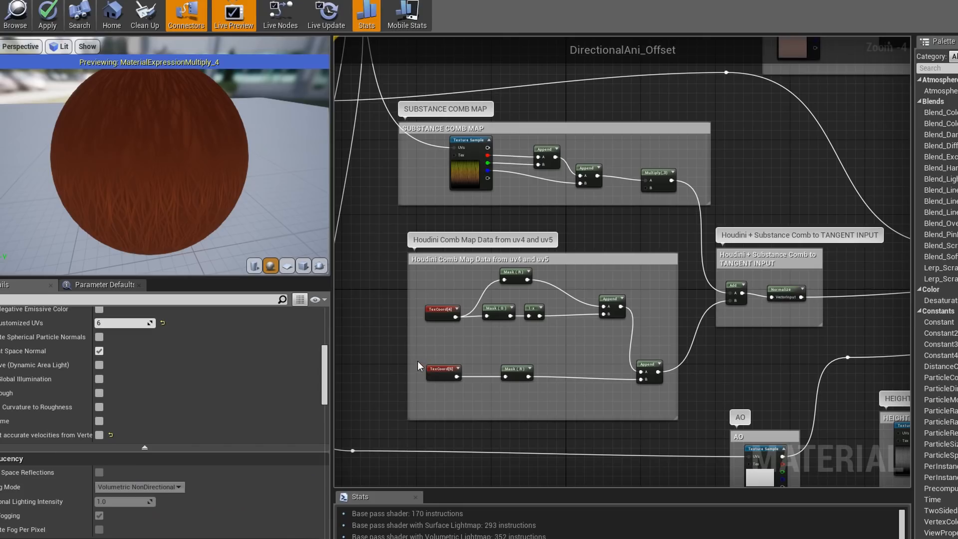
pyautogui.moveTo(422, 146)
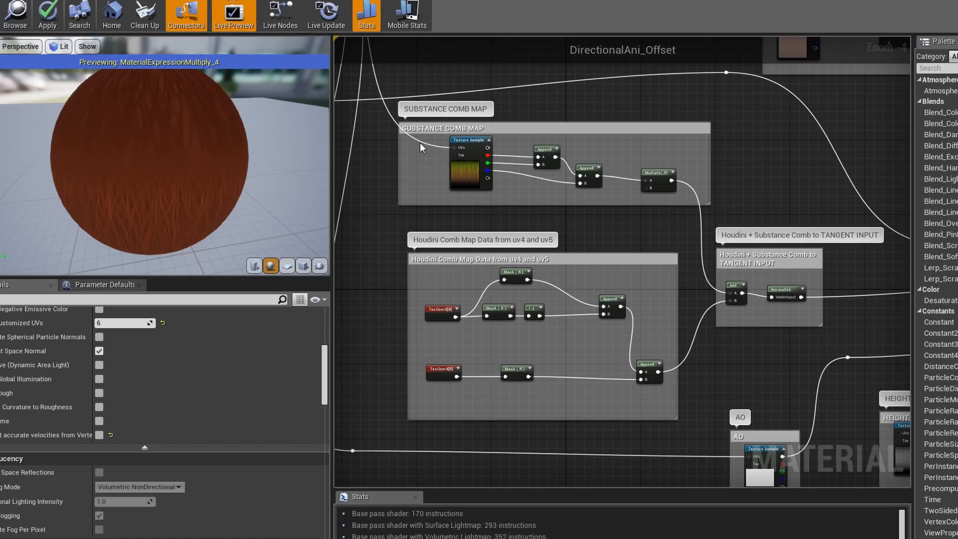
pyautogui.moveTo(513, 125)
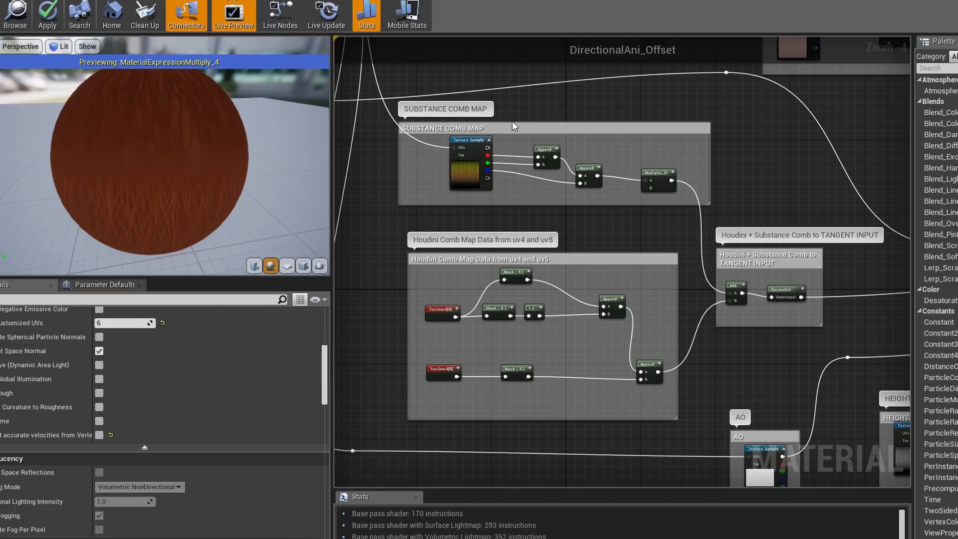
pyautogui.moveTo(511, 122)
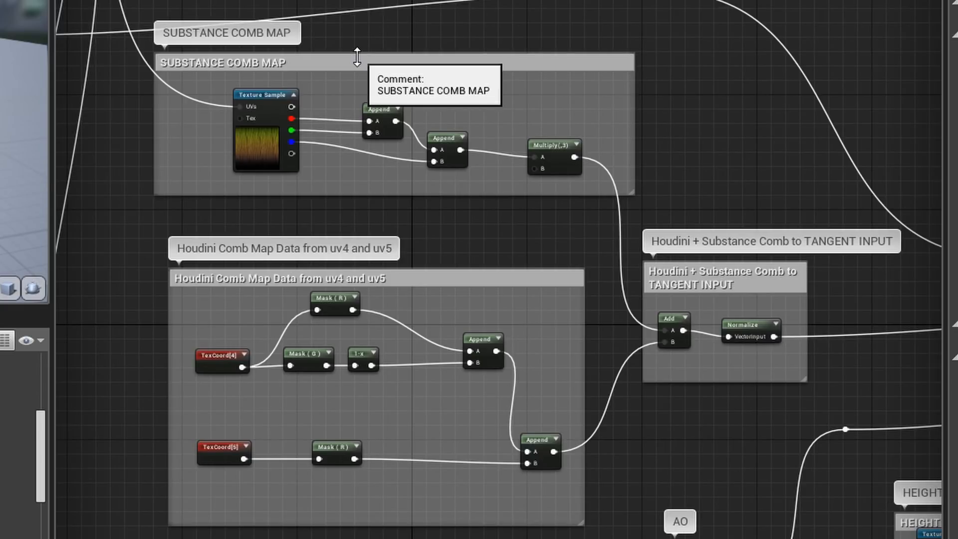
pyautogui.click(245, 63)
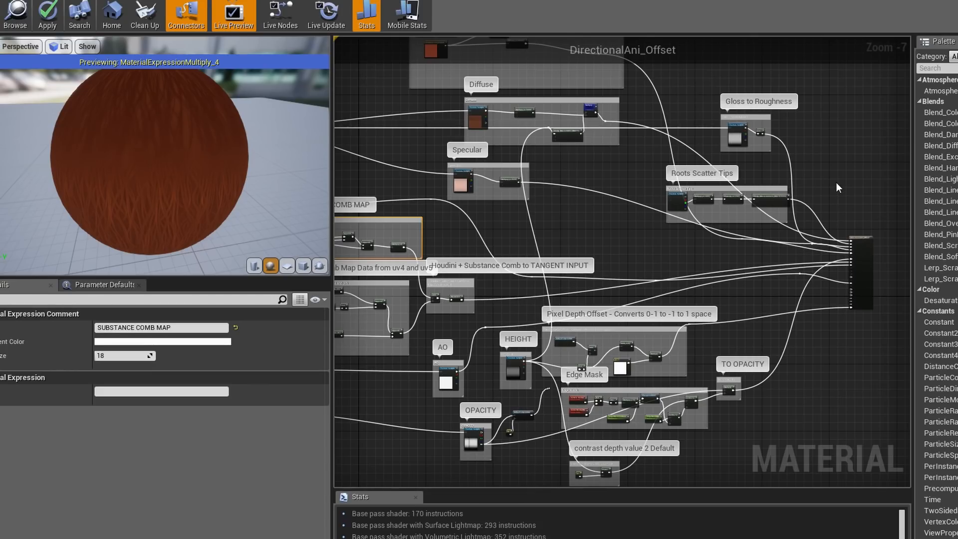
pyautogui.moveTo(330, 236)
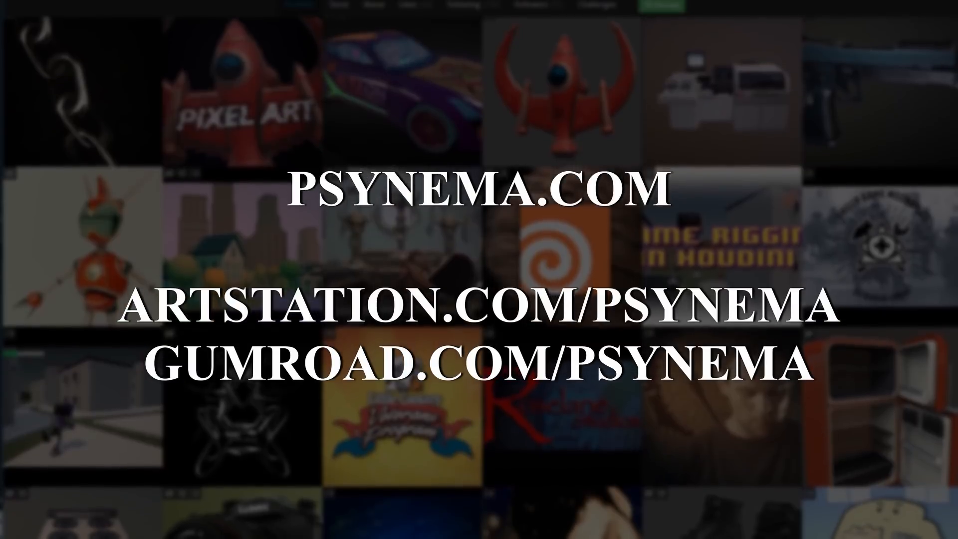
pyautogui.scroll(-3)
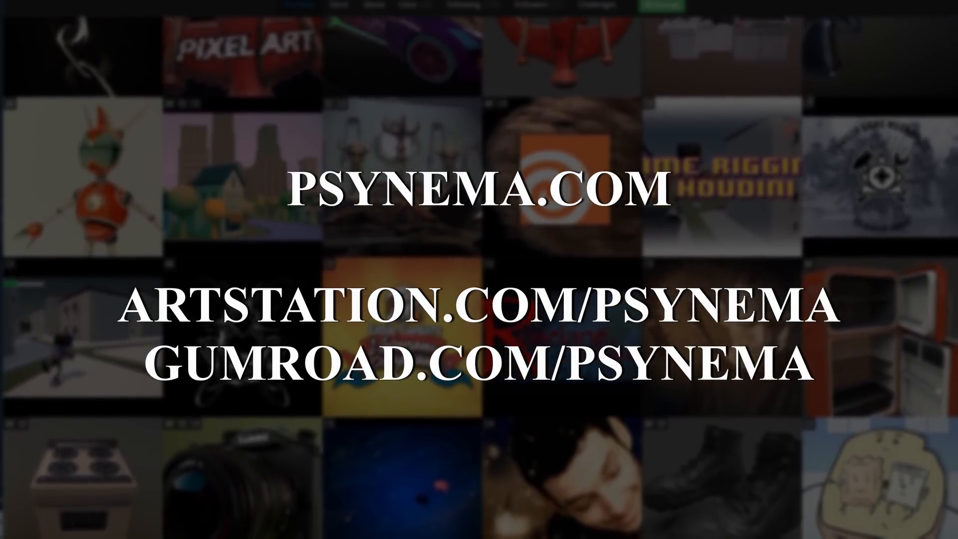